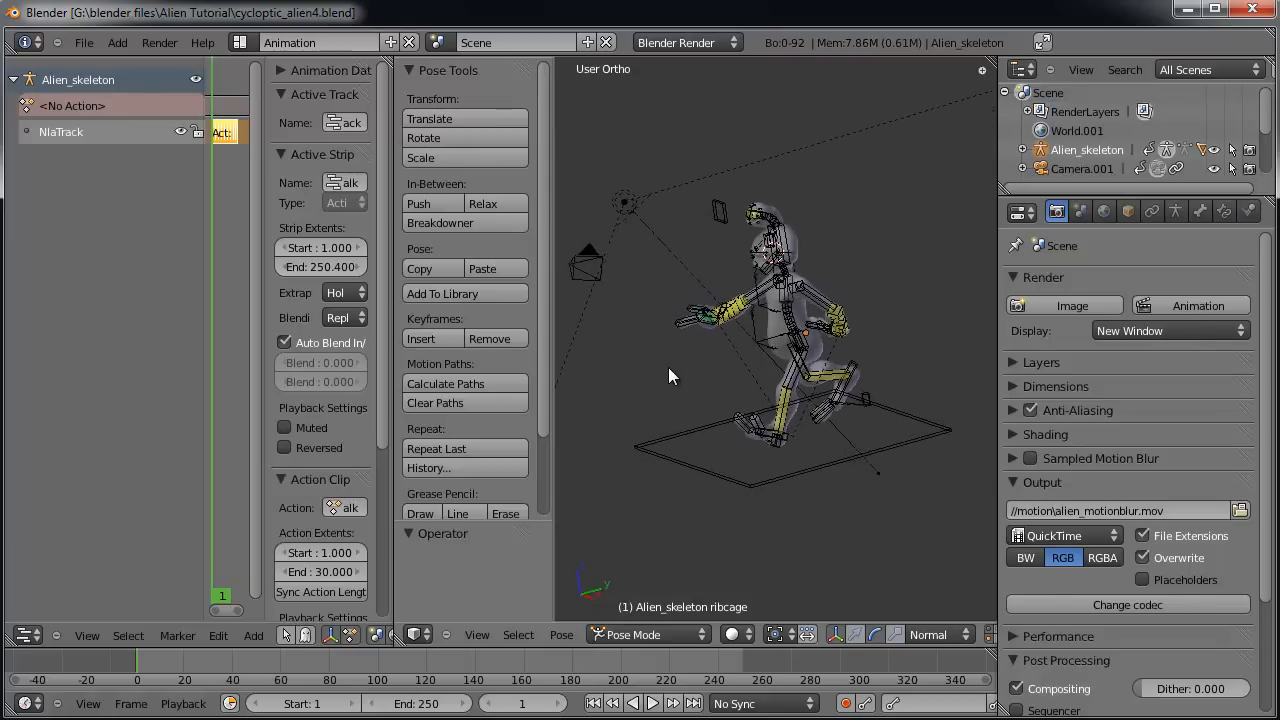
# Scrub the timeline to preview the alien's walk cycle at several frames.
pyautogui.moveTo(670, 375); pyautogui.dragTo(870, 368)
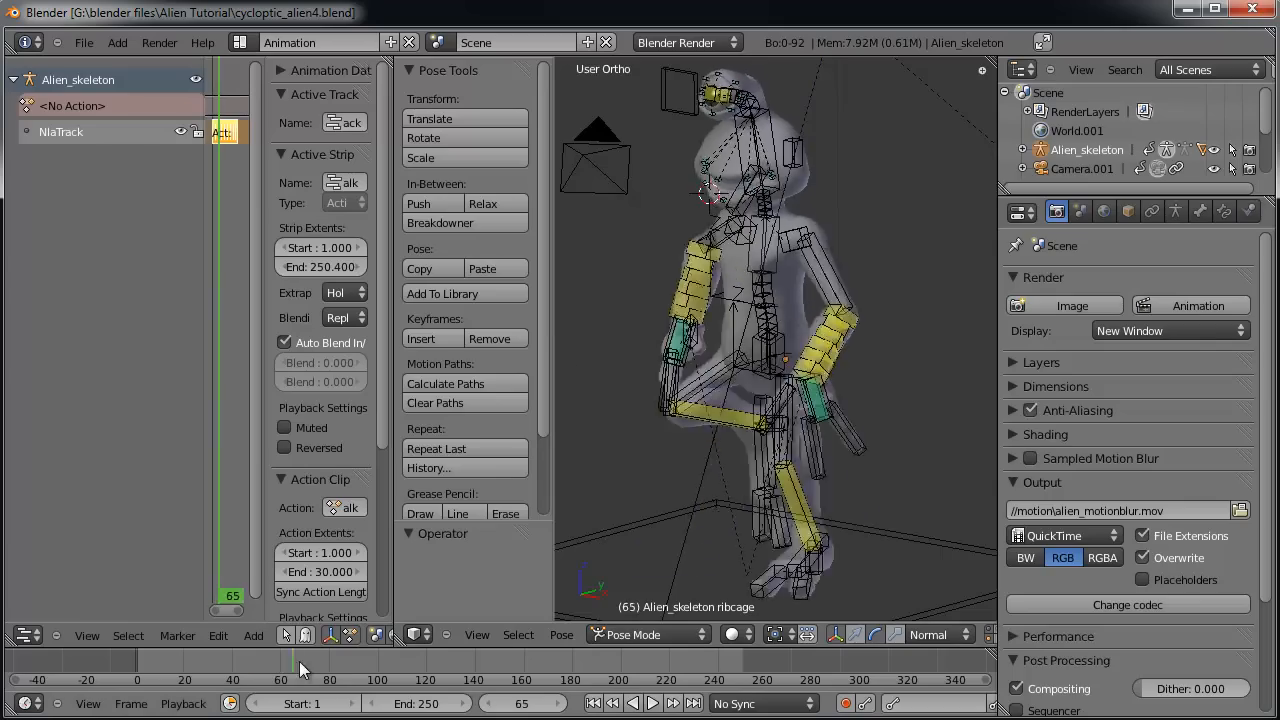
pyautogui.click(510, 660)
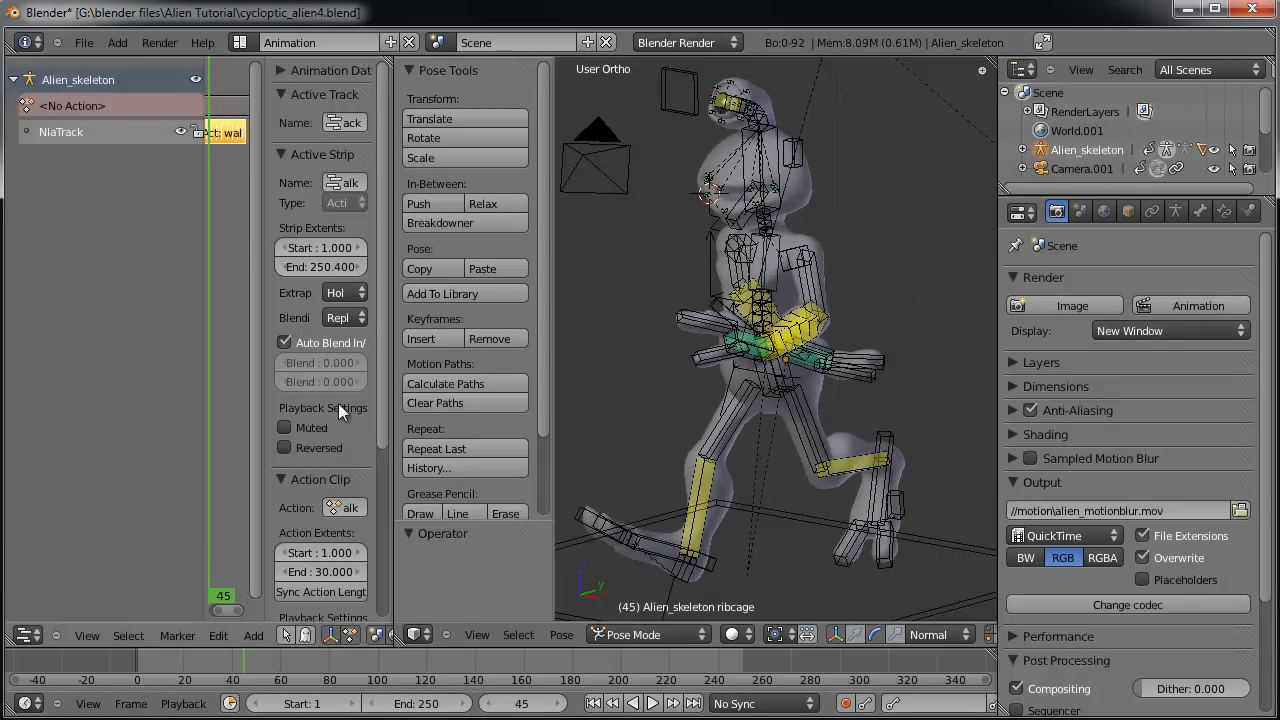
pyautogui.click(458, 665)
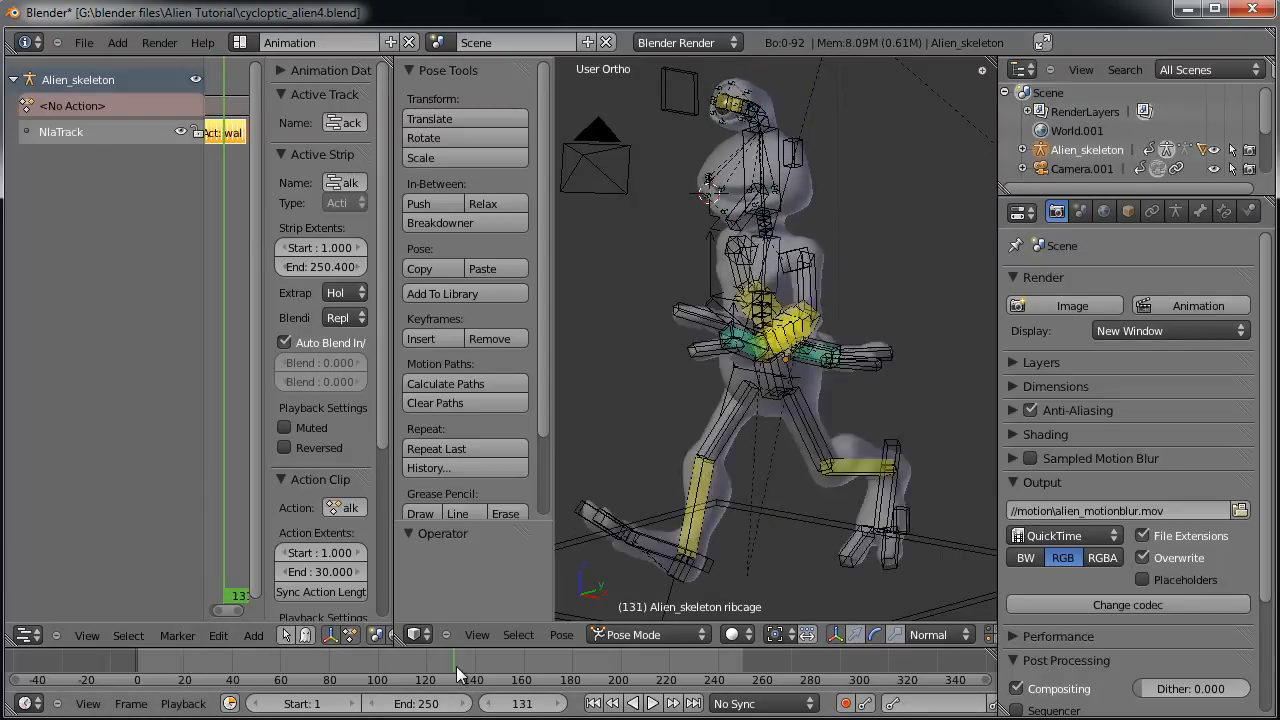
pyautogui.click(593, 703)
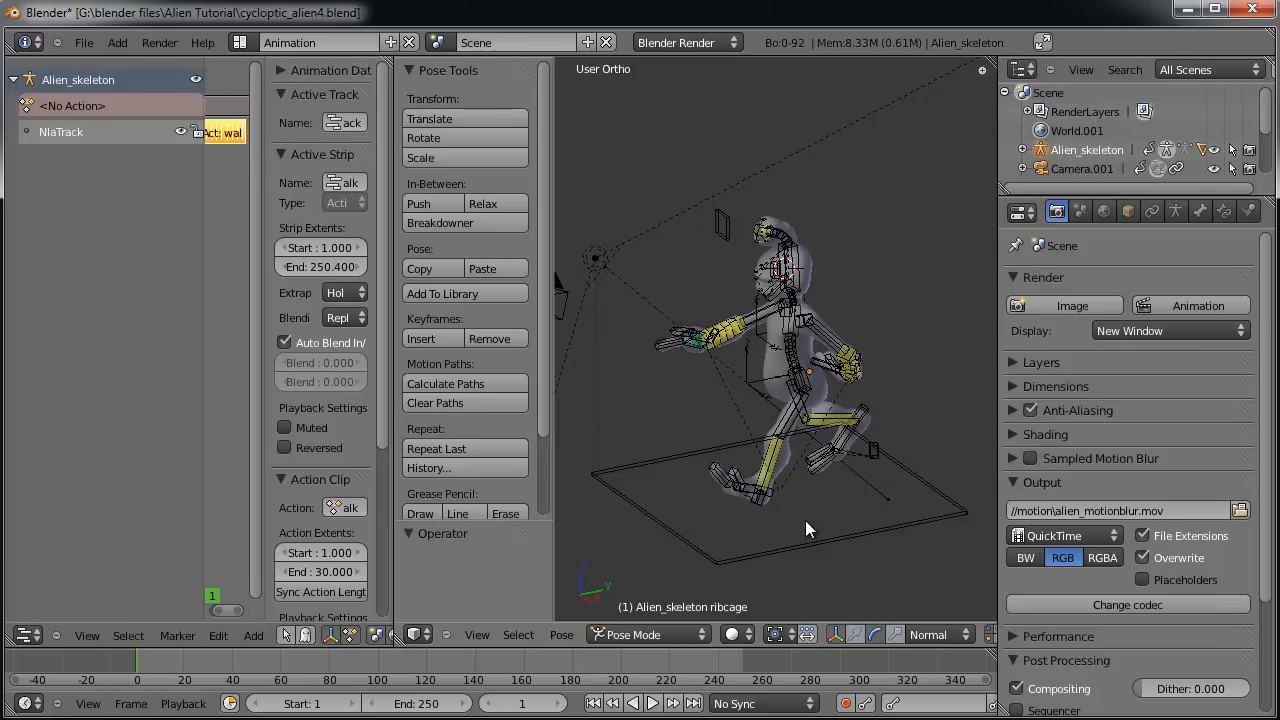
pyautogui.moveTo(812, 538)
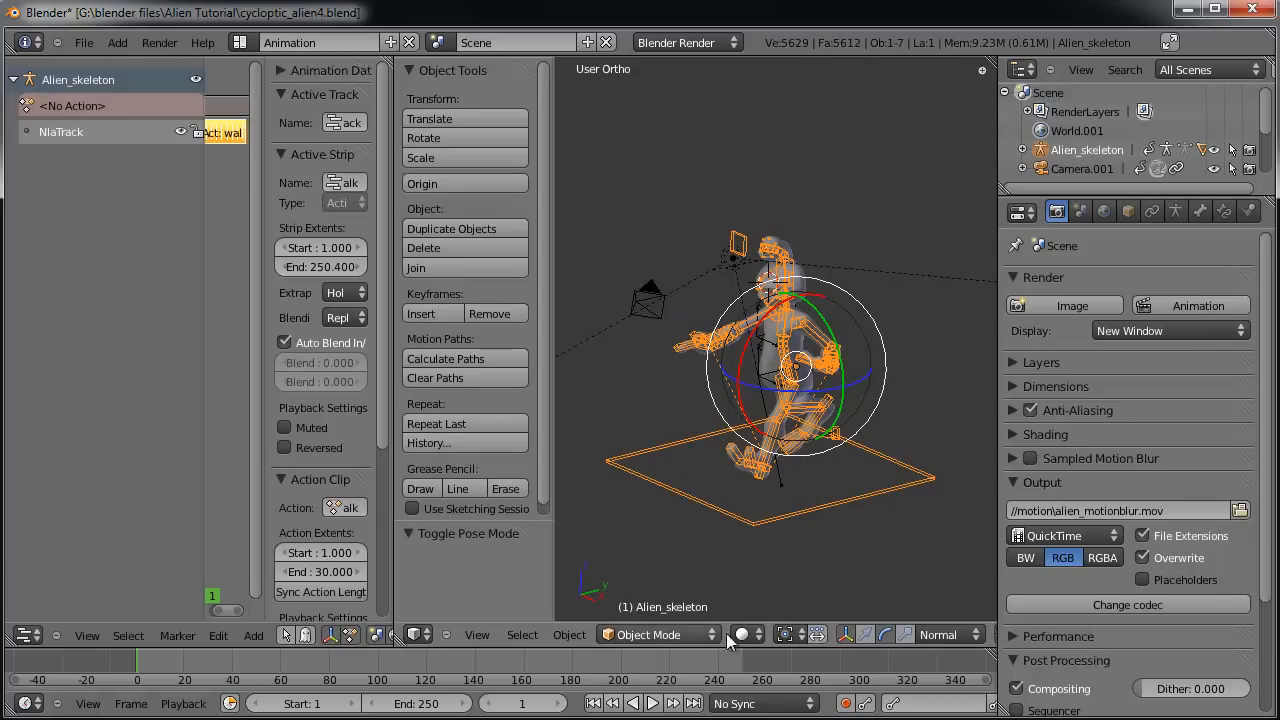
pyautogui.moveTo(798, 528)
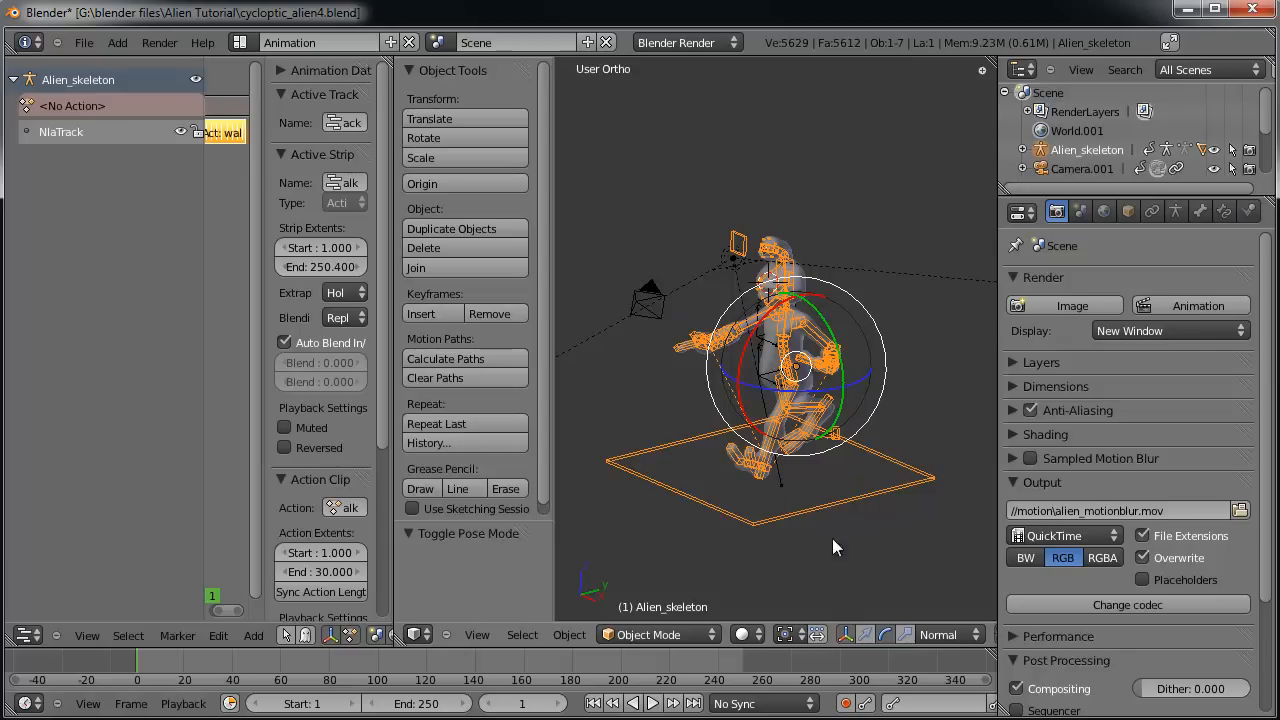
pyautogui.moveTo(843, 544)
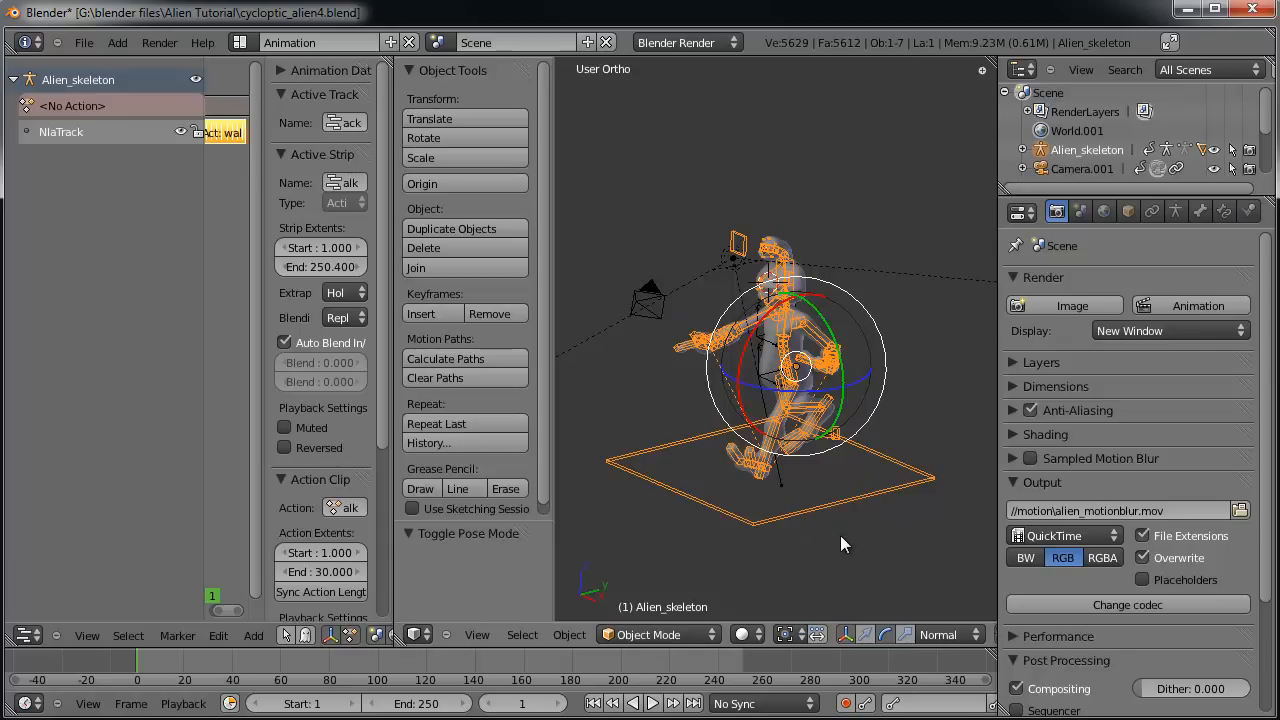
pyautogui.moveTo(817, 557)
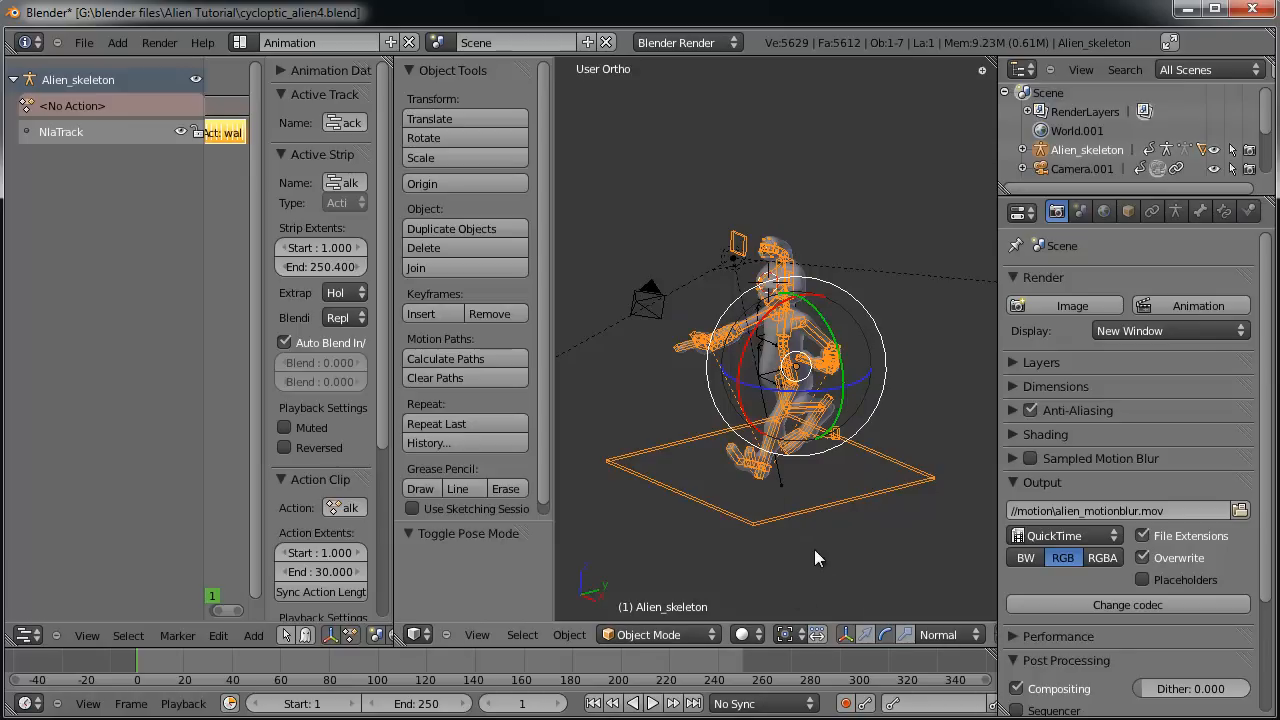
# From Right Ortho view, shift the skeleton along Y and jump to frame 250.
pyautogui.press('3')
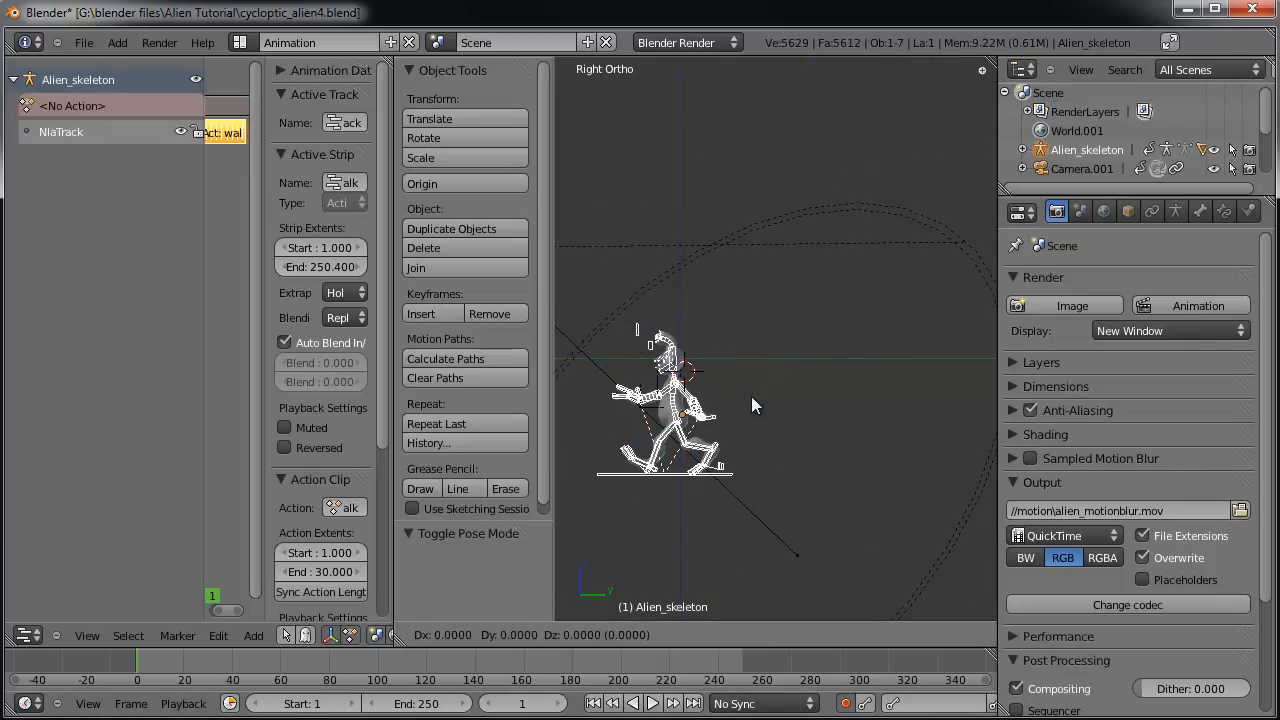
pyautogui.moveTo(665, 405); pyautogui.dragTo(880, 410)
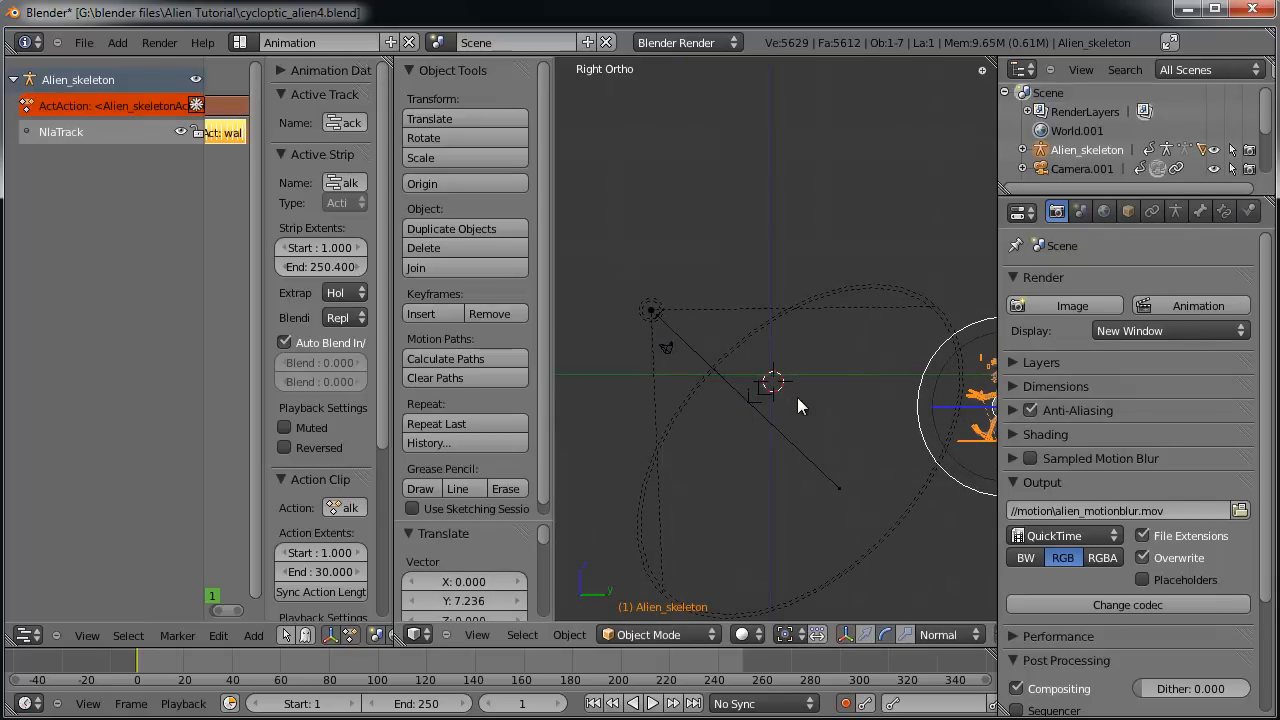
pyautogui.click(692, 703)
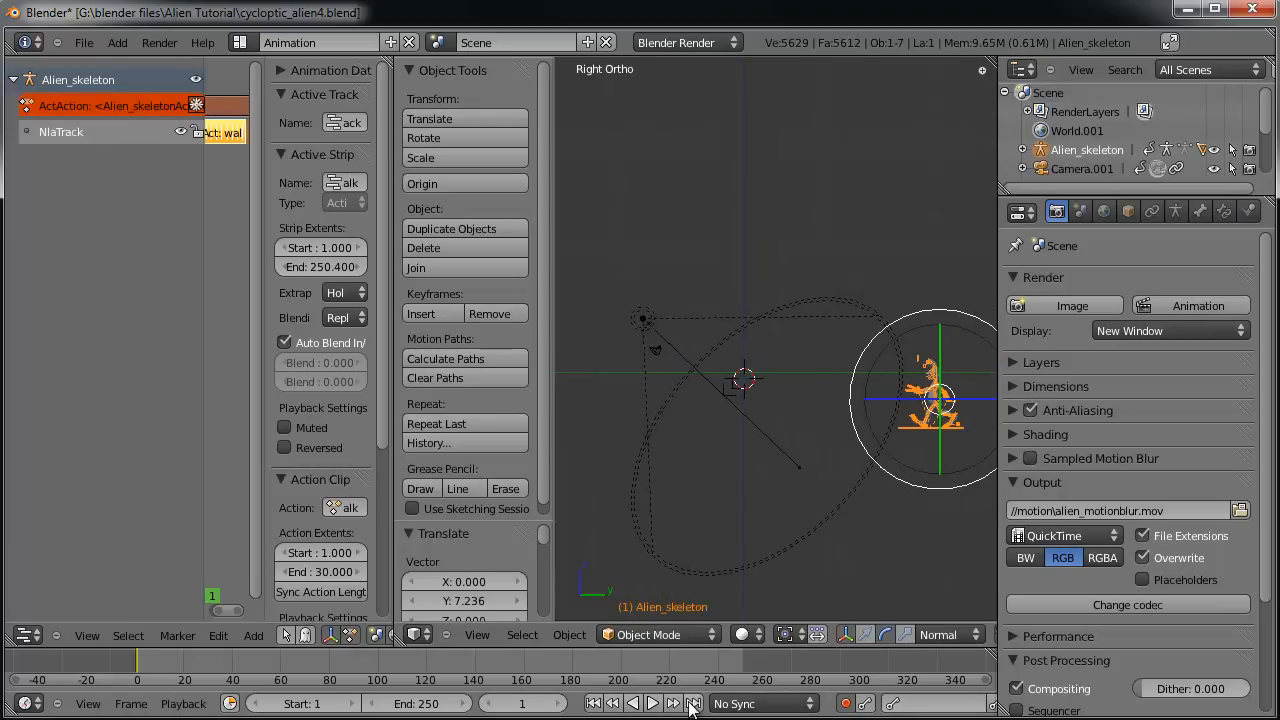
pyautogui.click(693, 703)
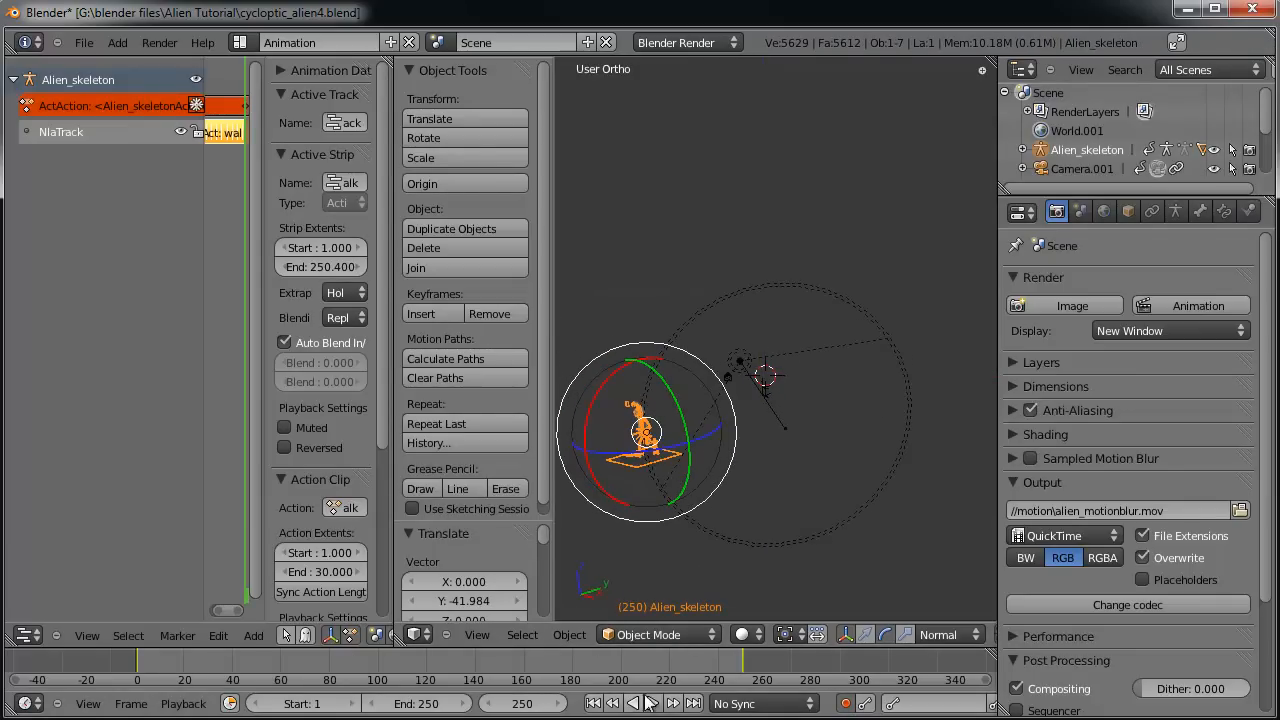
pyautogui.click(592, 703)
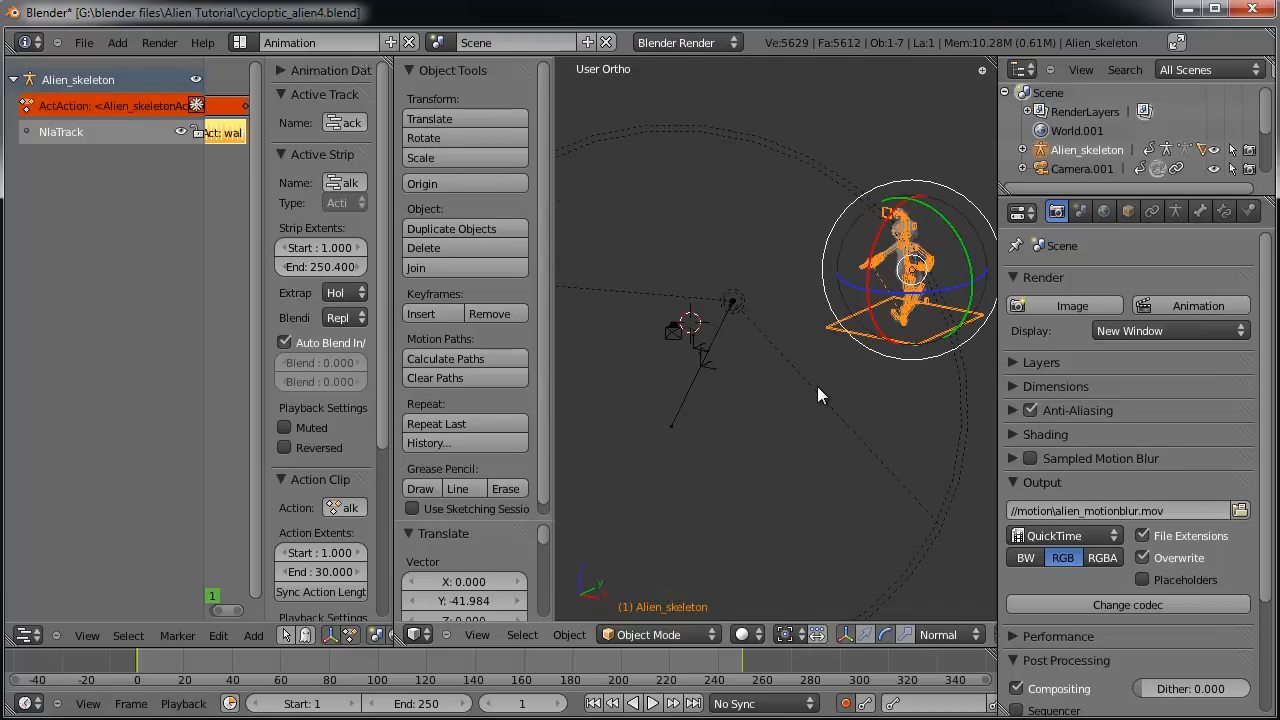
pyautogui.click(652, 703)
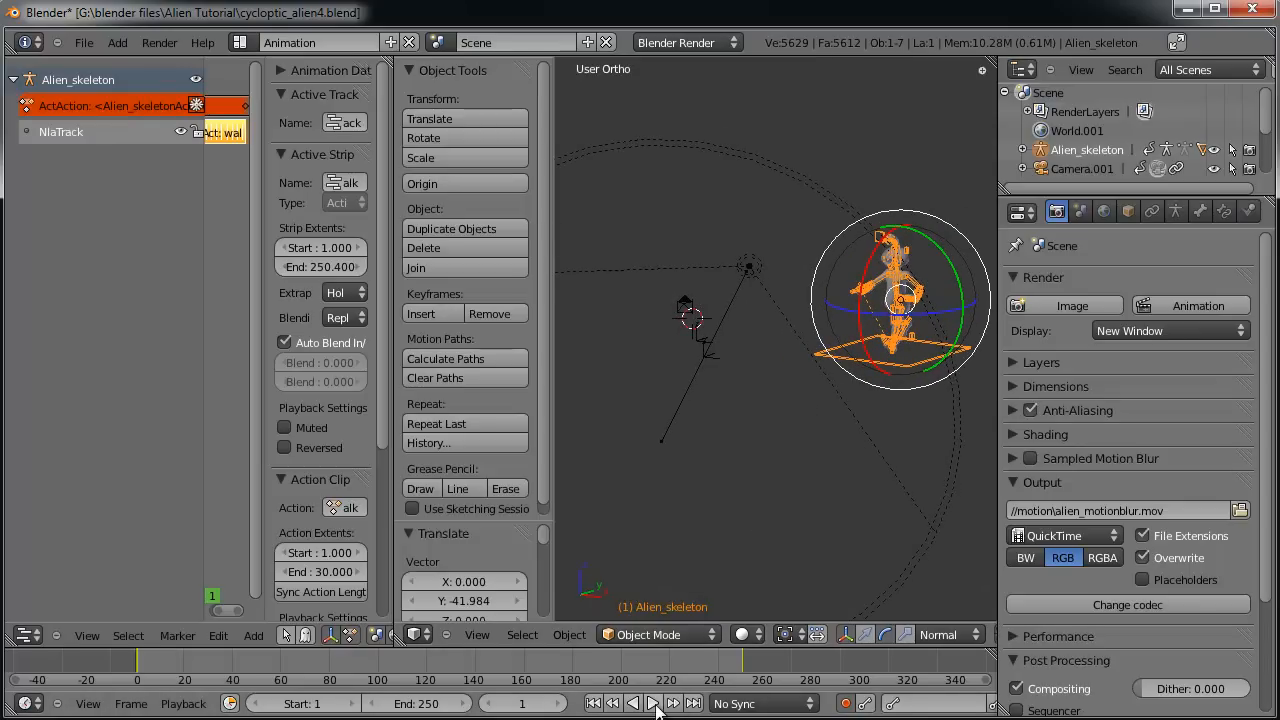
pyautogui.click(653, 703)
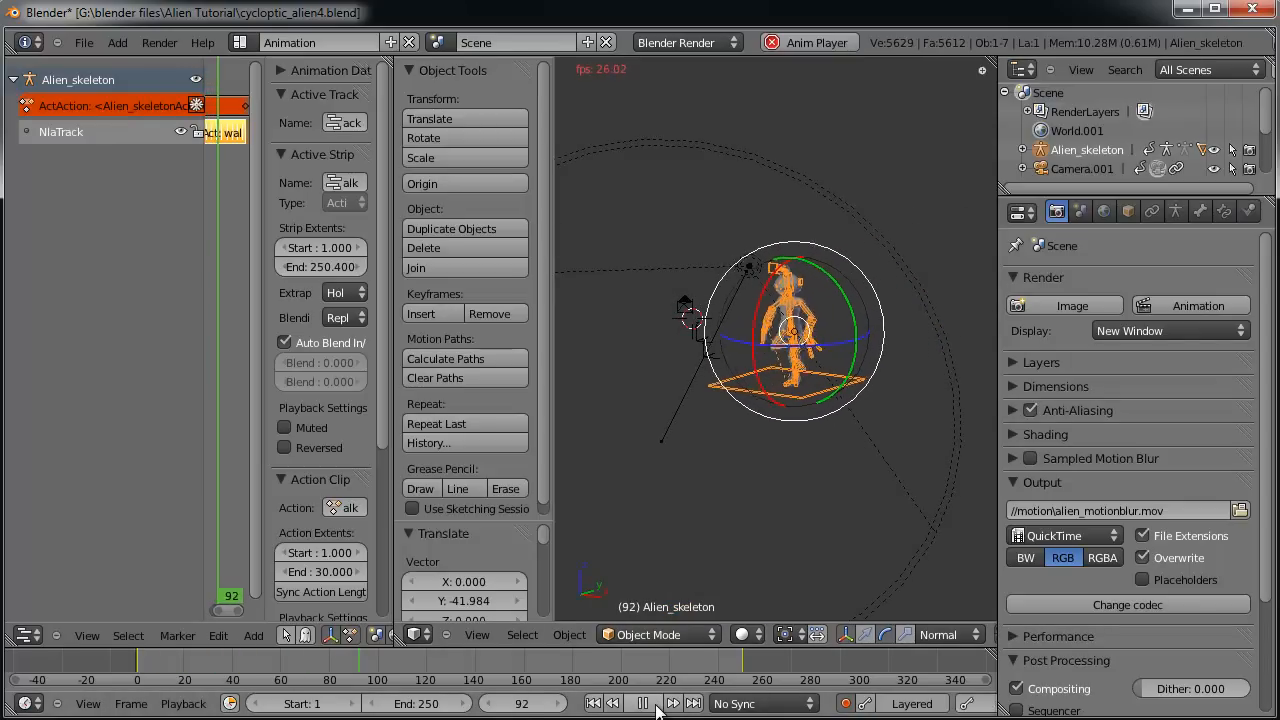
pyautogui.click(643, 703)
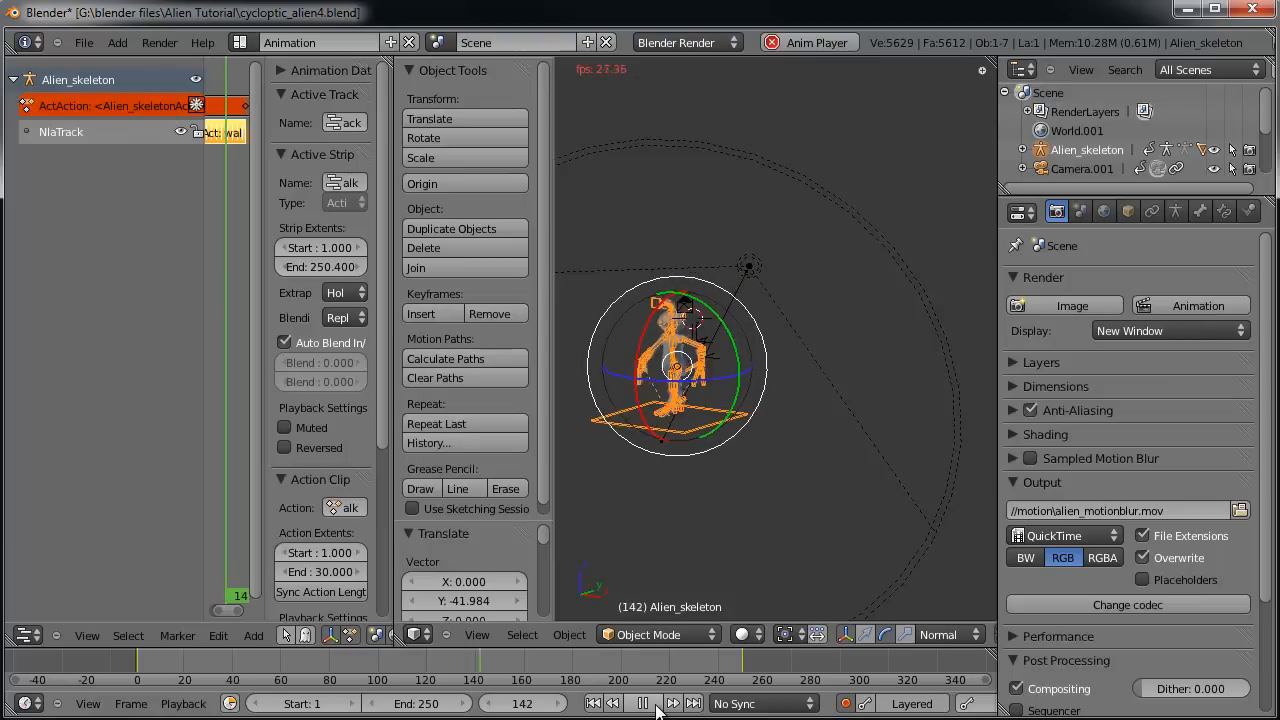
pyautogui.click(643, 703)
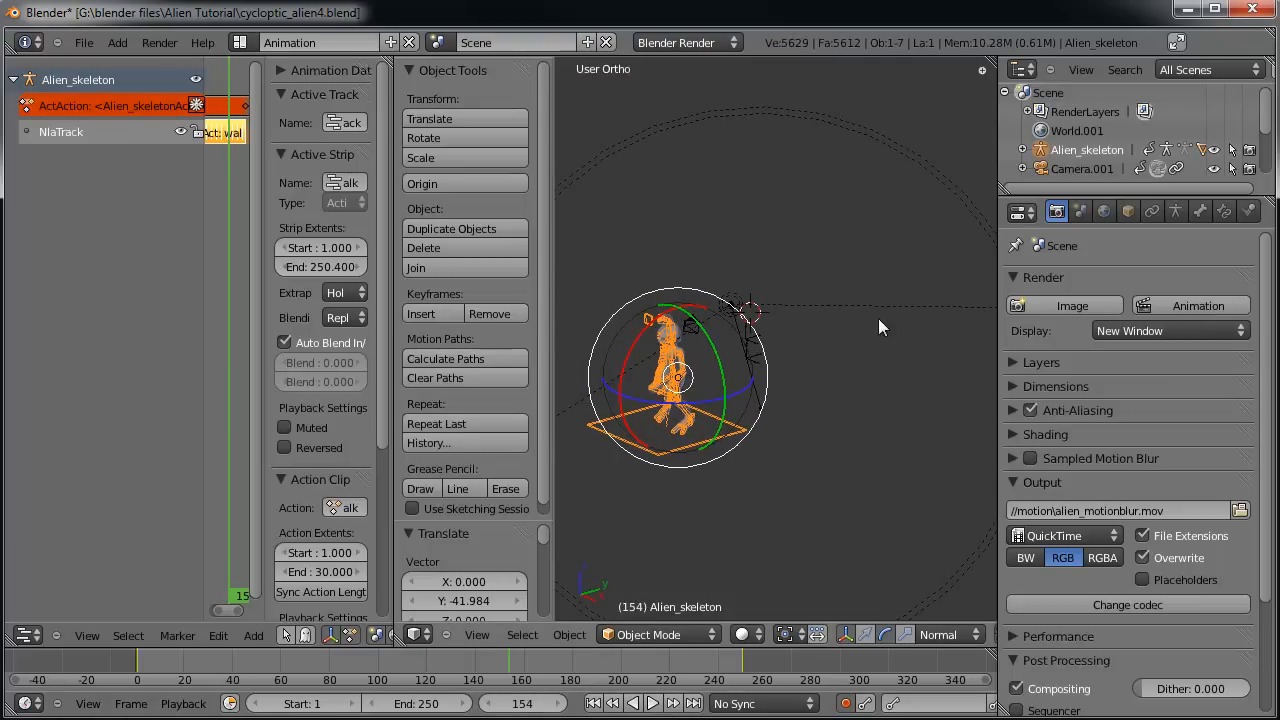
pyautogui.moveTo(790, 397)
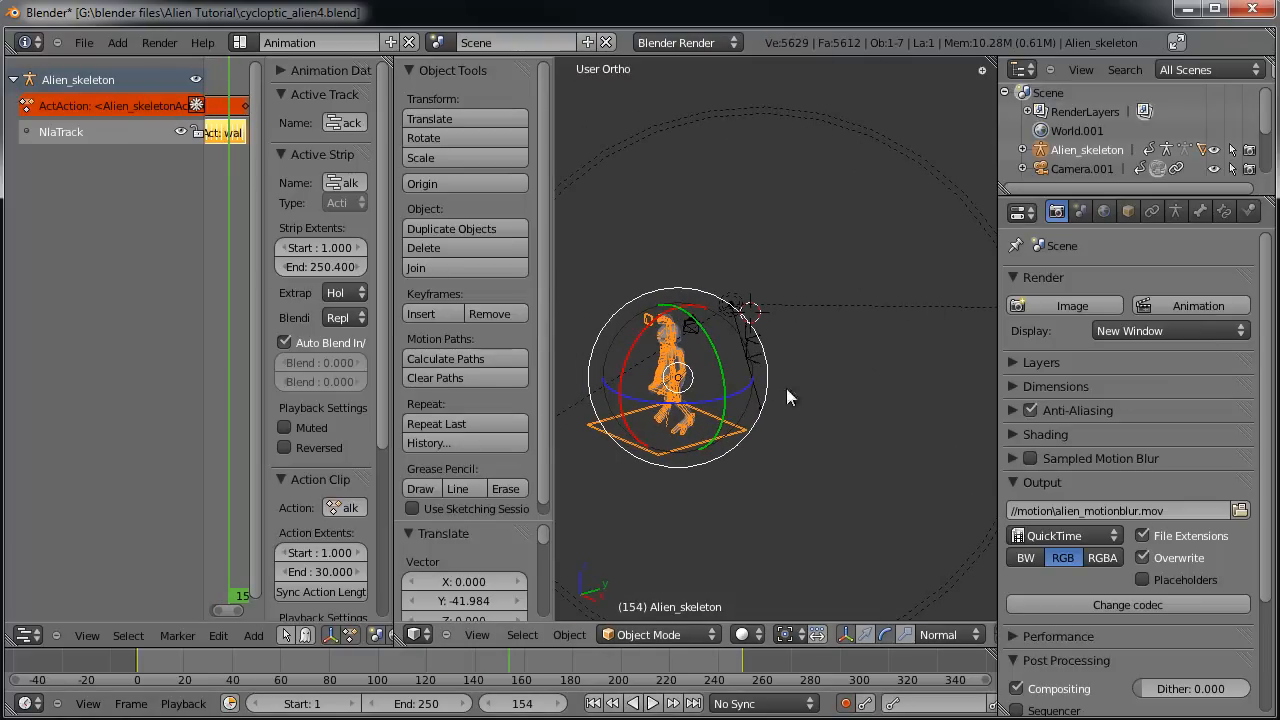
pyautogui.click(28, 634)
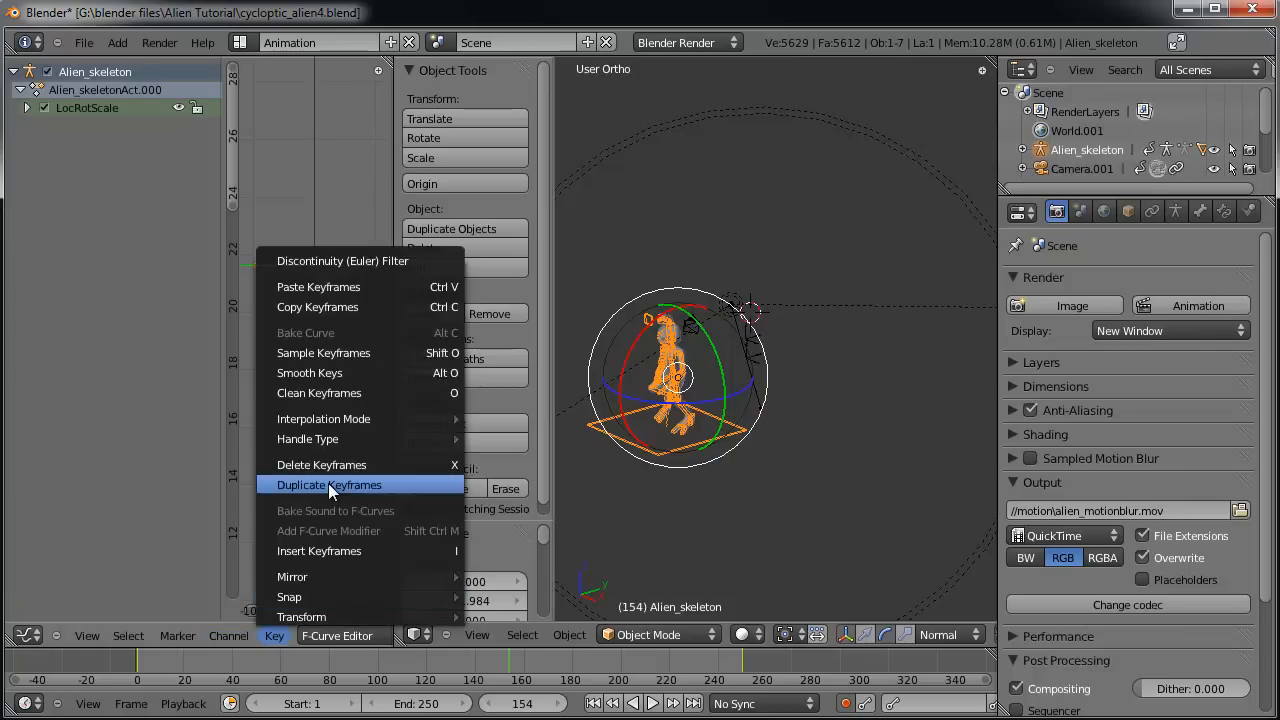
pyautogui.moveTo(368, 456)
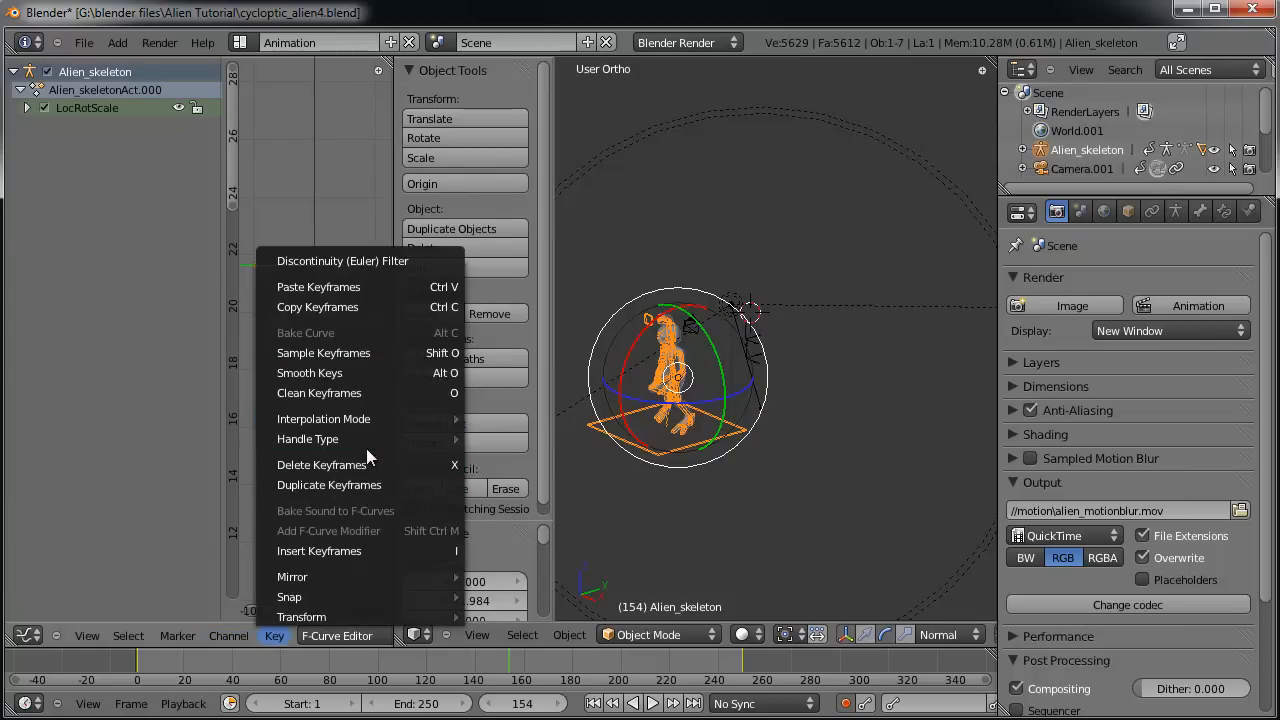
pyautogui.moveTo(323, 418)
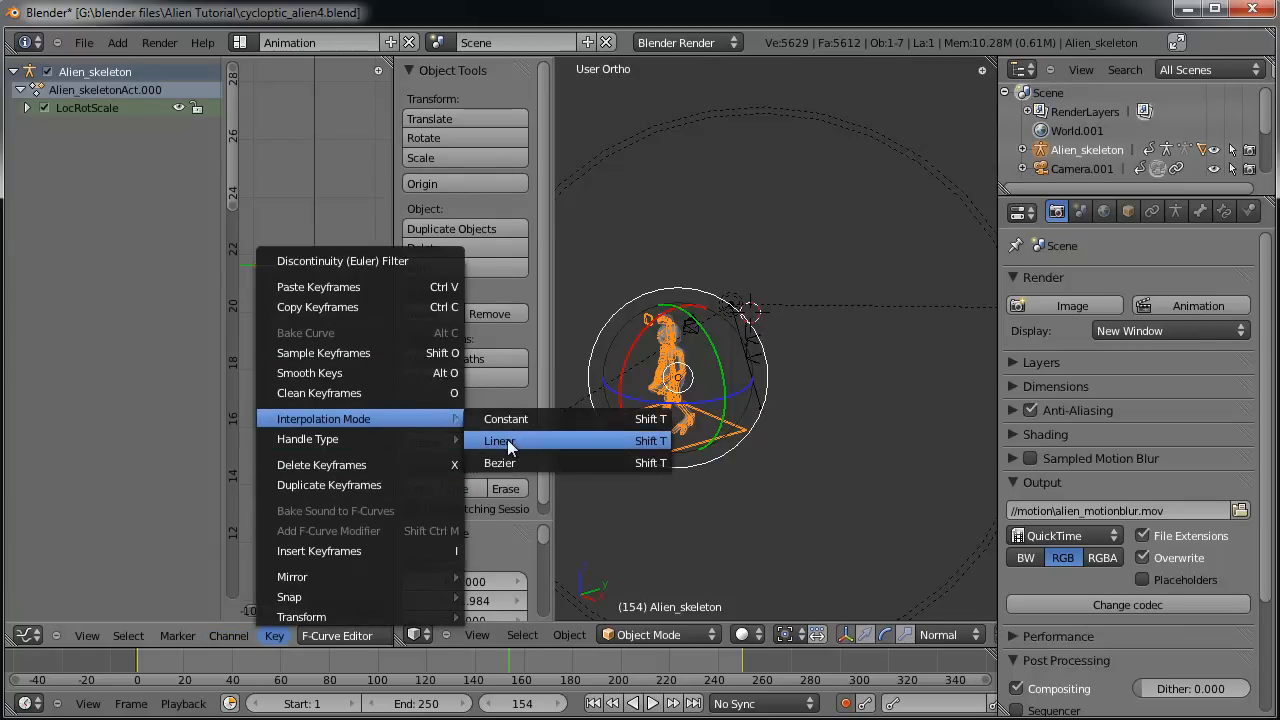
# Set the skeleton's keyframes to Linear interpolation and return to frame 1.
pyautogui.click(499, 441)
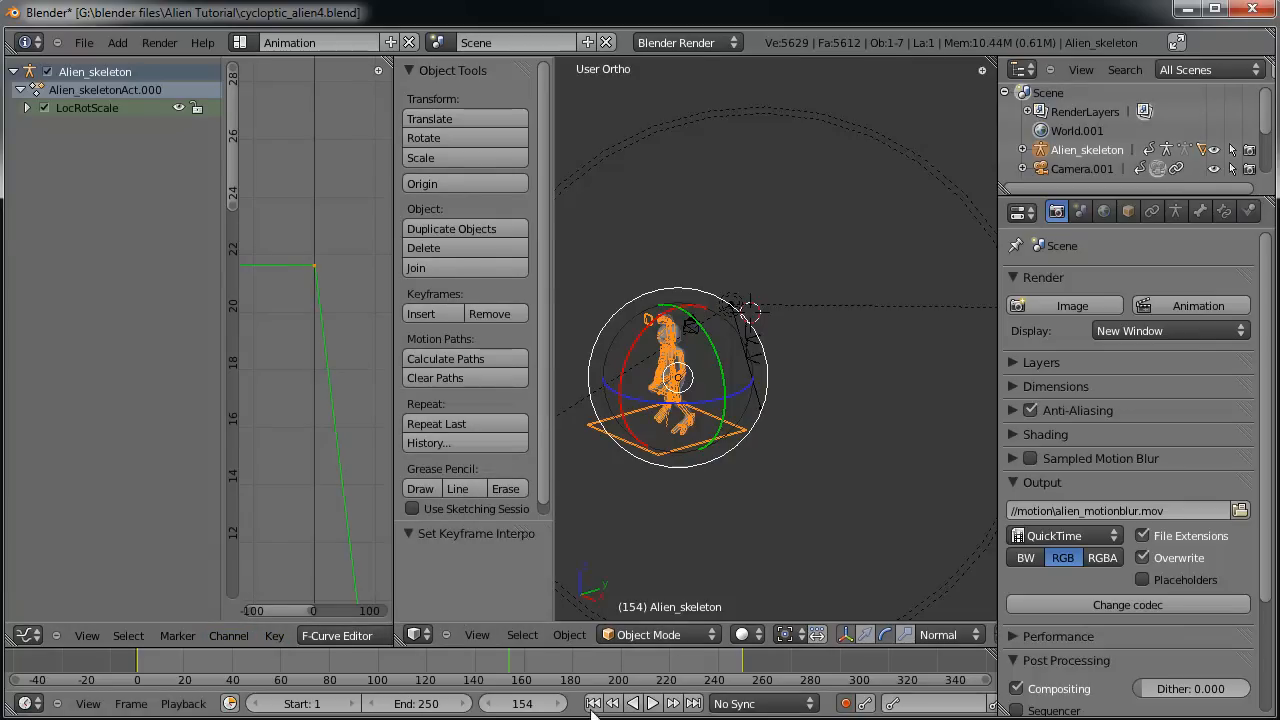
pyautogui.click(592, 703)
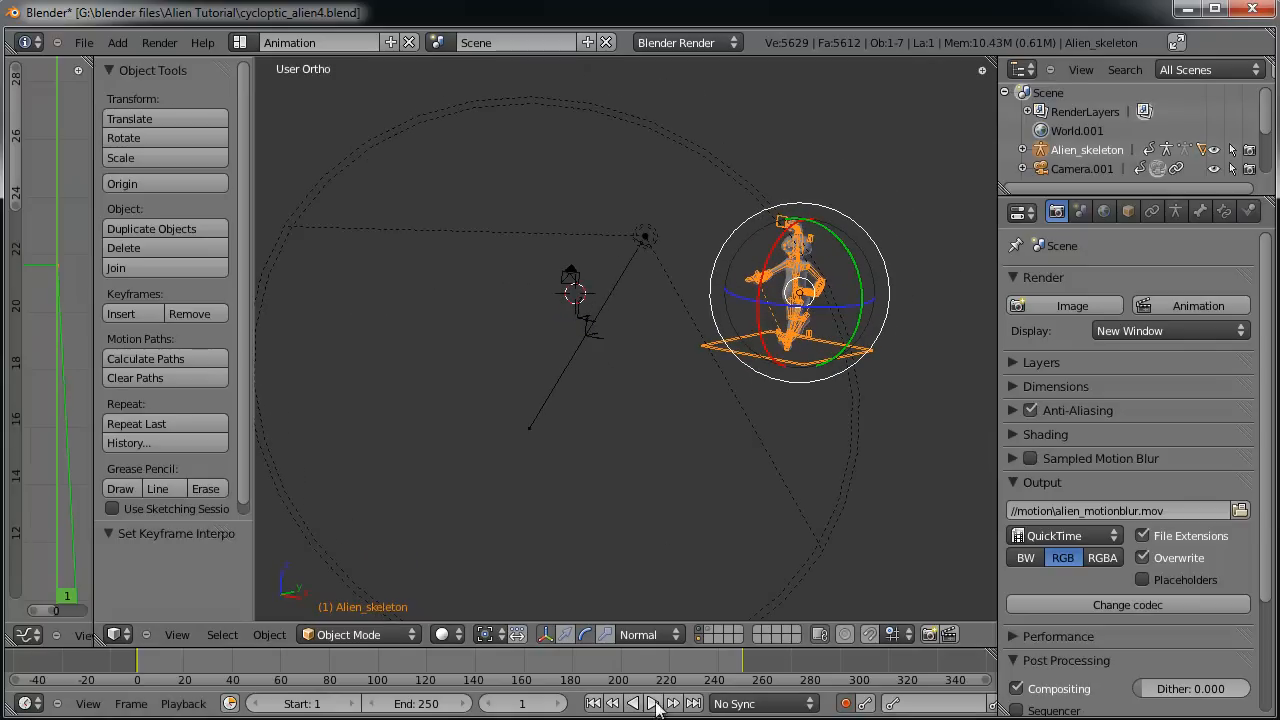
# Play the linear walk animation from frame 1.
pyautogui.click(653, 703)
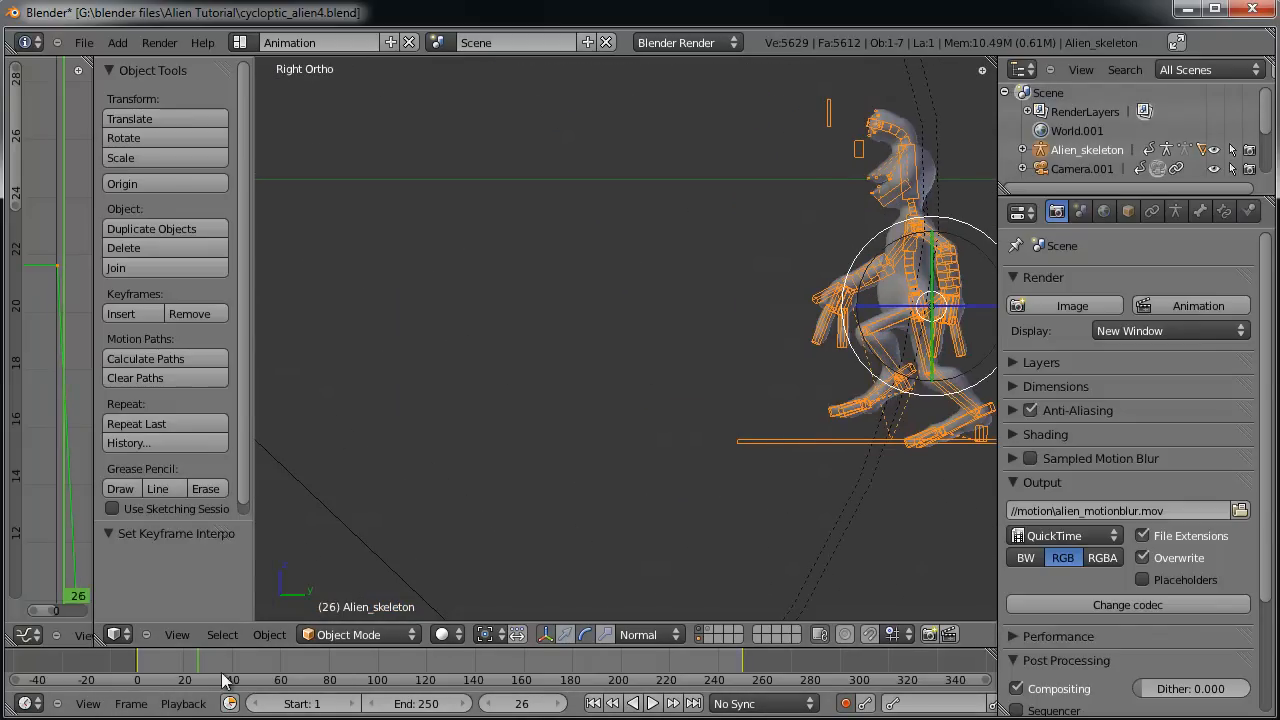
# Scrub the walk, then move the frame-1 skeleton position along Y to 17.045.
pyautogui.click(280, 680)
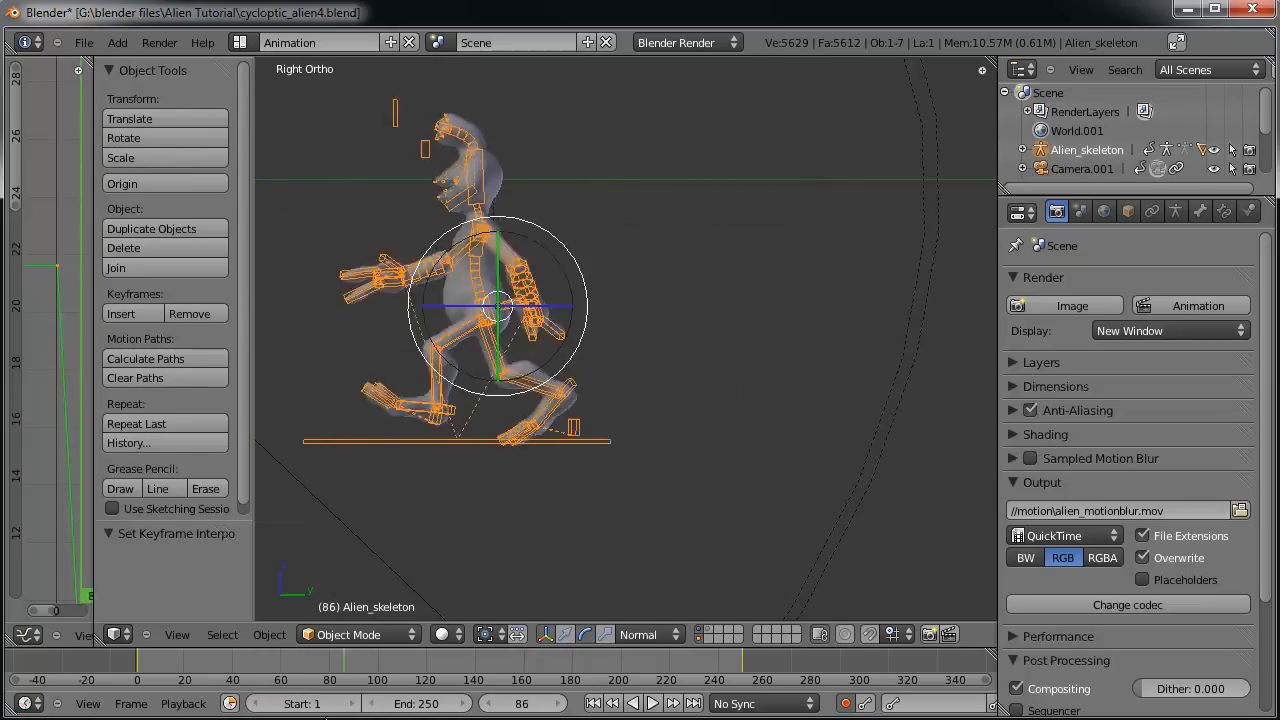
pyautogui.click(592, 703)
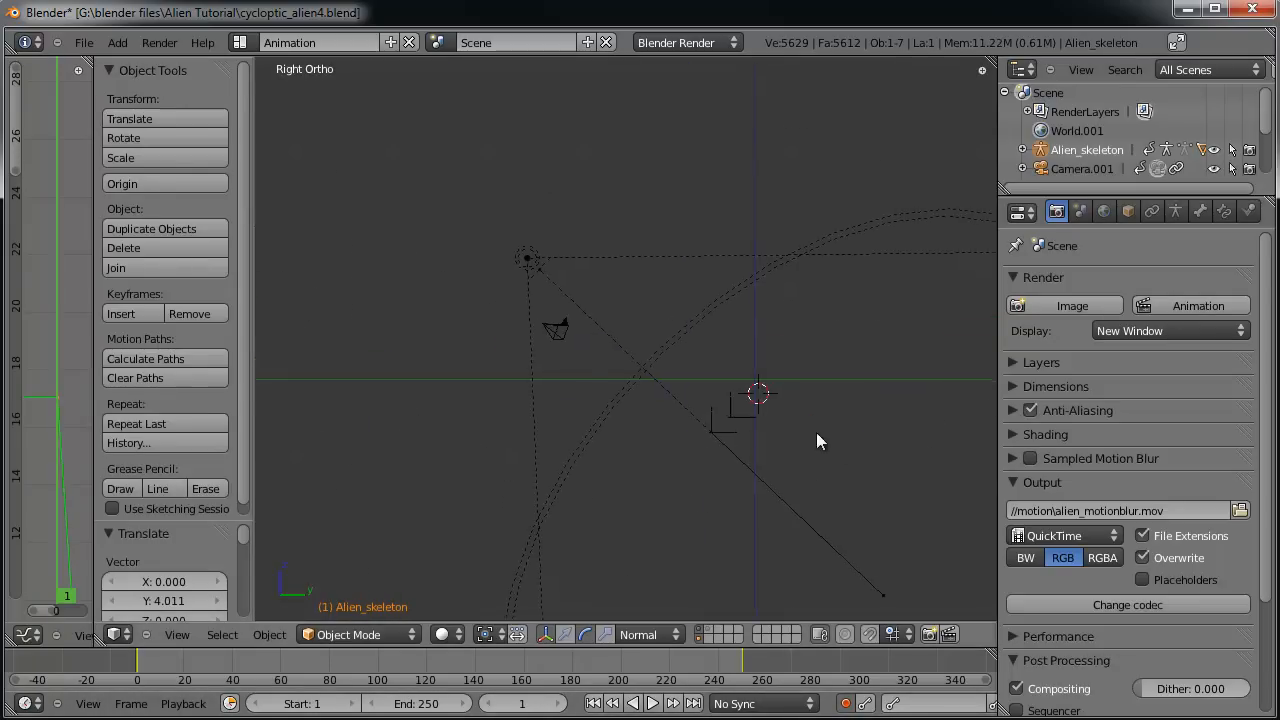
pyautogui.click(185, 660)
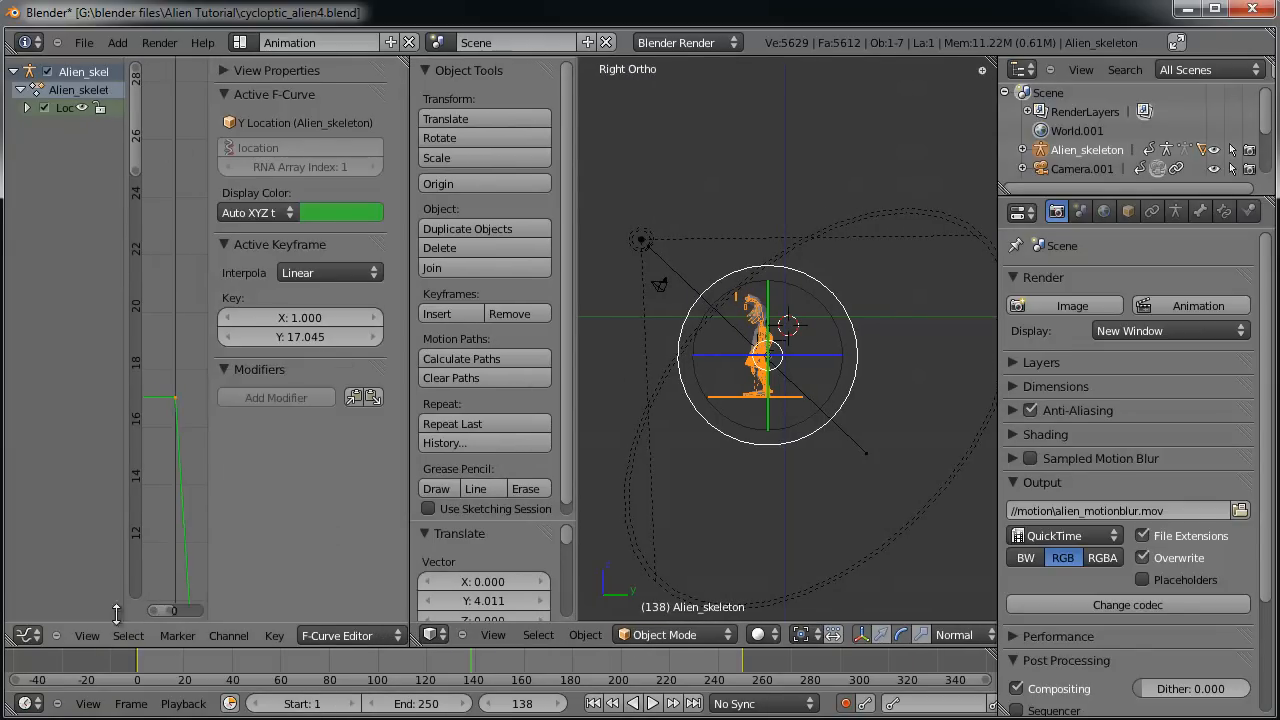
# Switch to the NLA editor, scale the walk strip to 1.5×, then merge that area away.
pyautogui.click(27, 635)
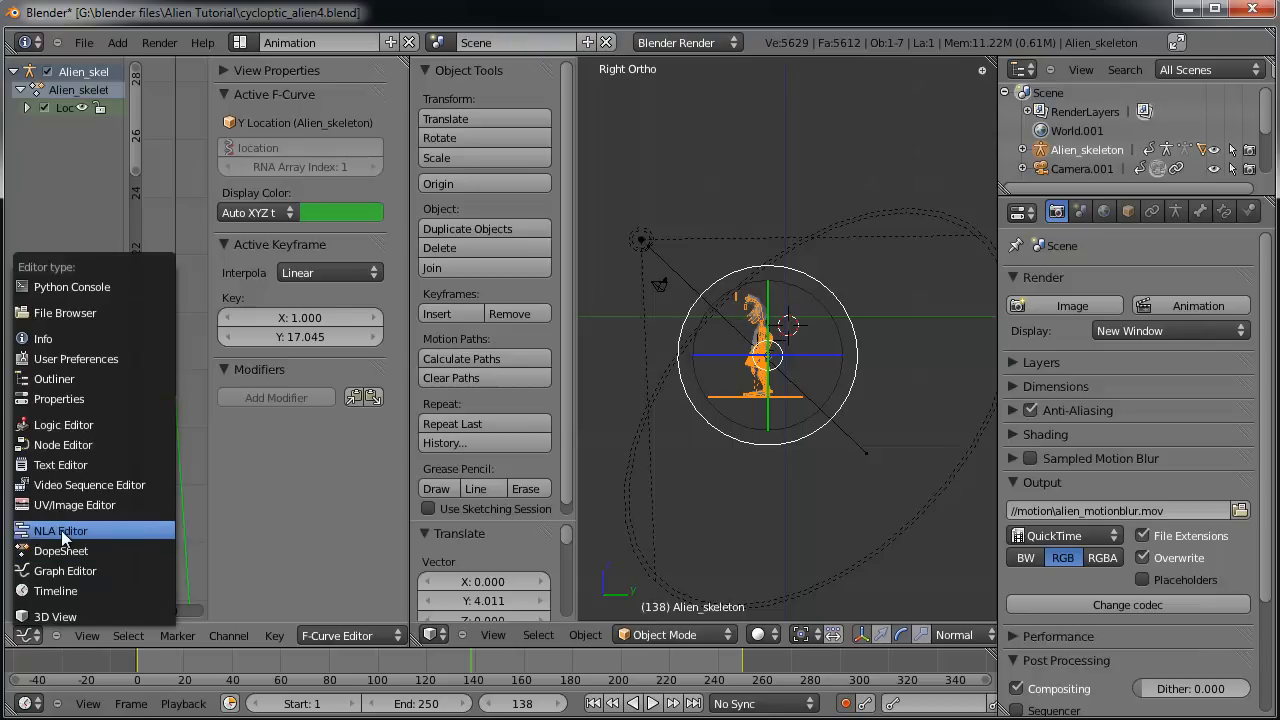
pyautogui.click(59, 530)
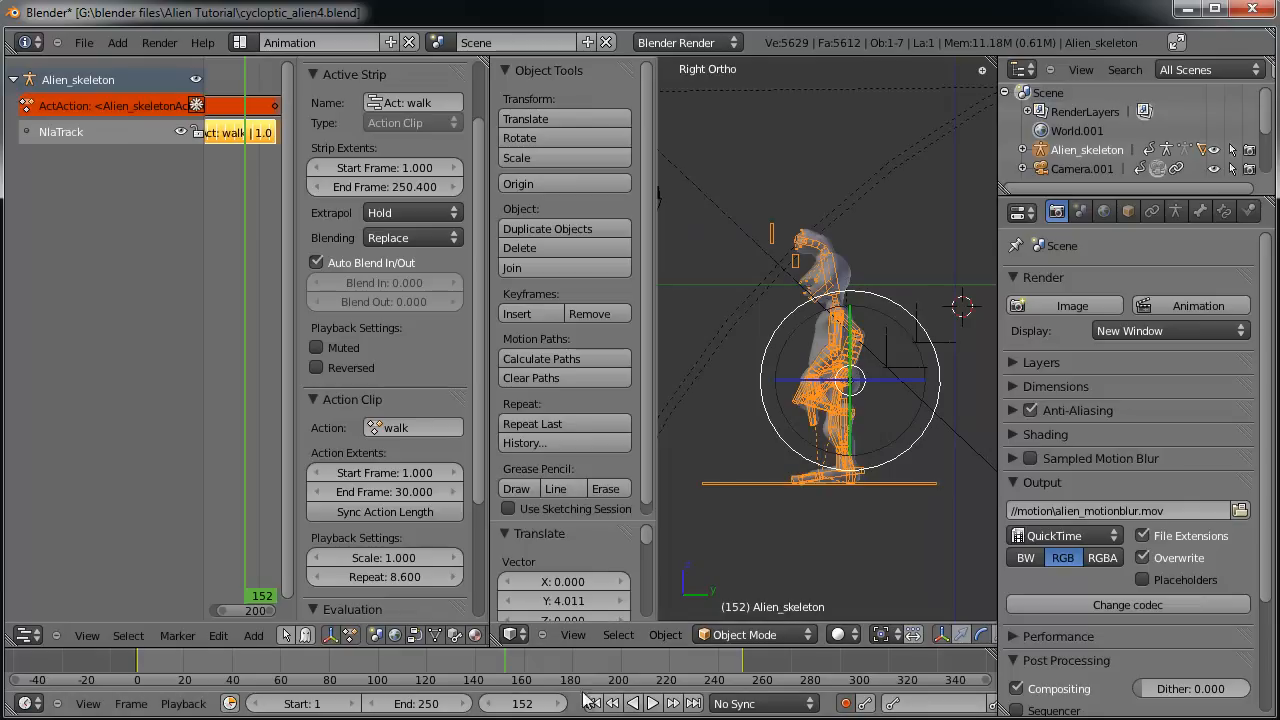
pyautogui.click(440, 660)
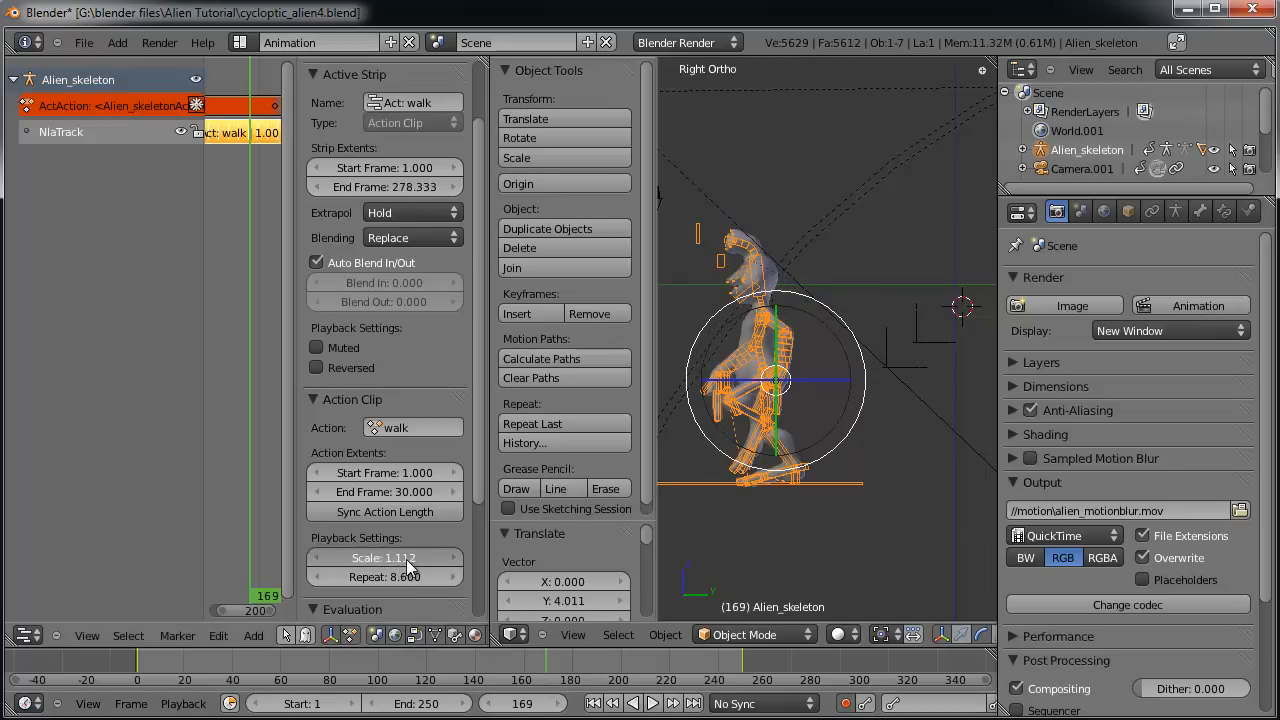
pyautogui.click(385, 557)
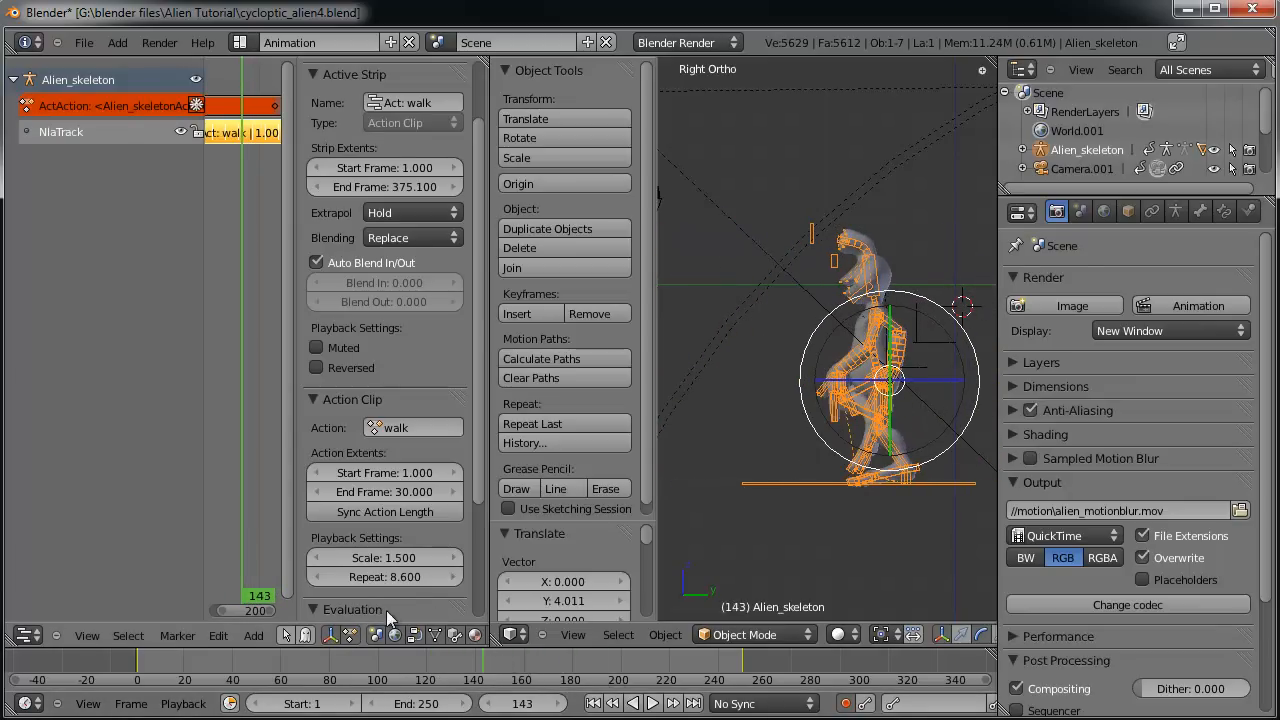
pyautogui.moveTo(360, 557); pyautogui.dragTo(410, 557)
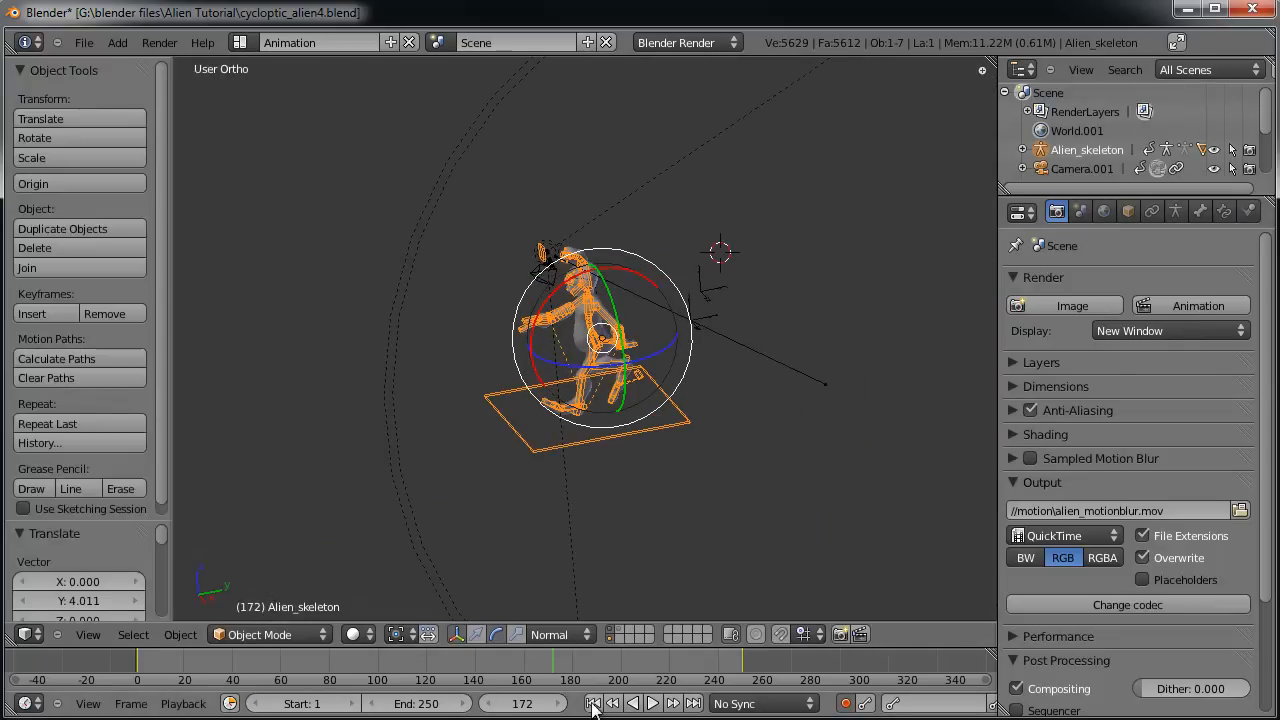
# At frame 1, delete Alien_skeleton's 9 keyframes and switch to top view.
pyautogui.click(592, 703)
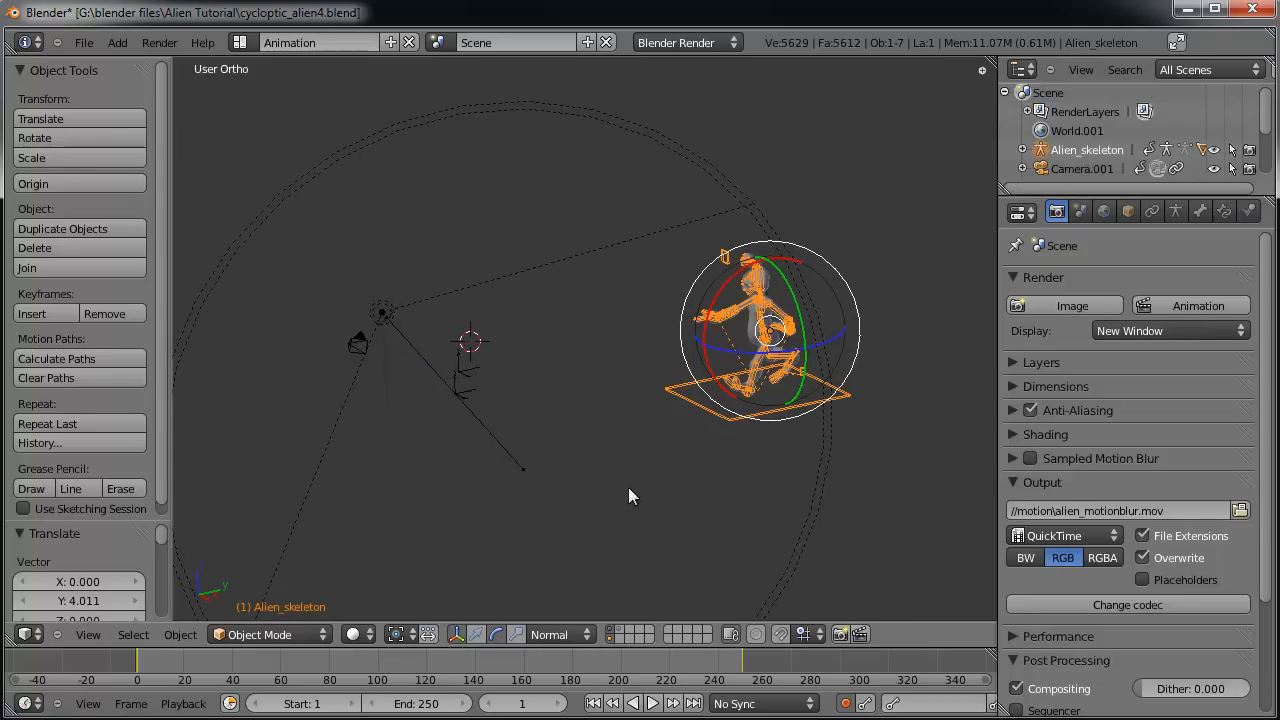
pyautogui.moveTo(765, 482)
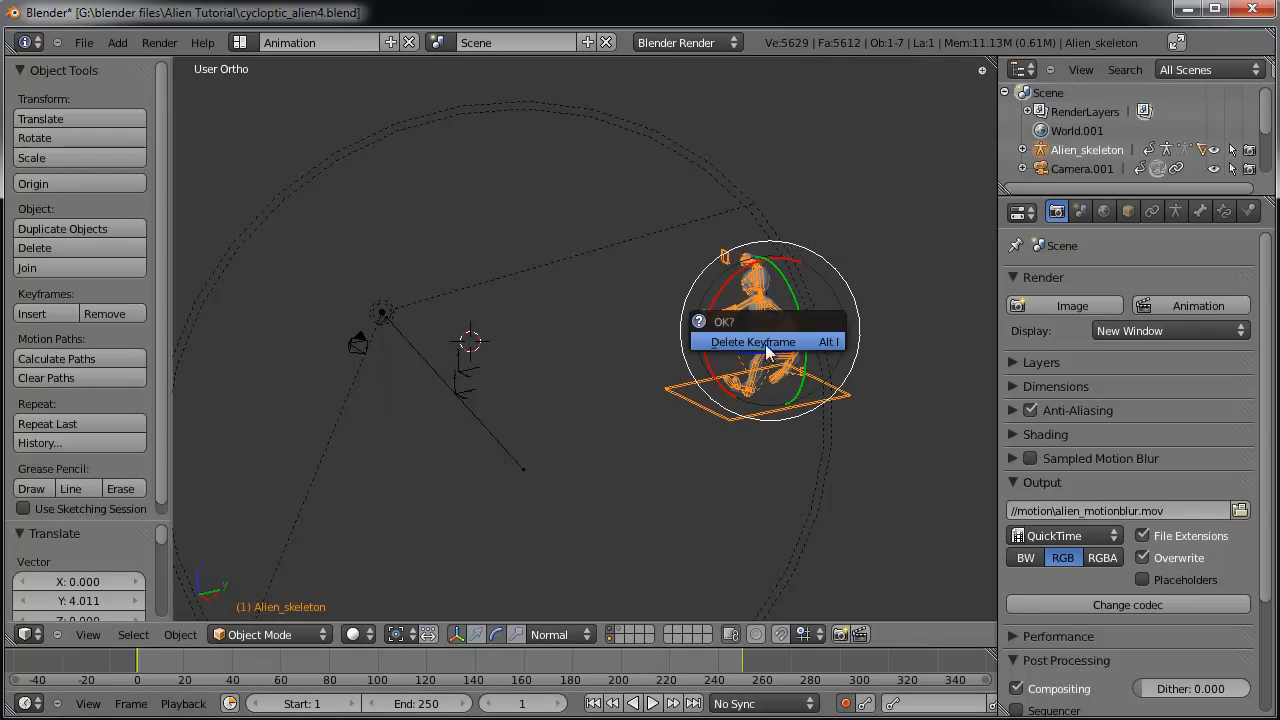
pyautogui.click(753, 341)
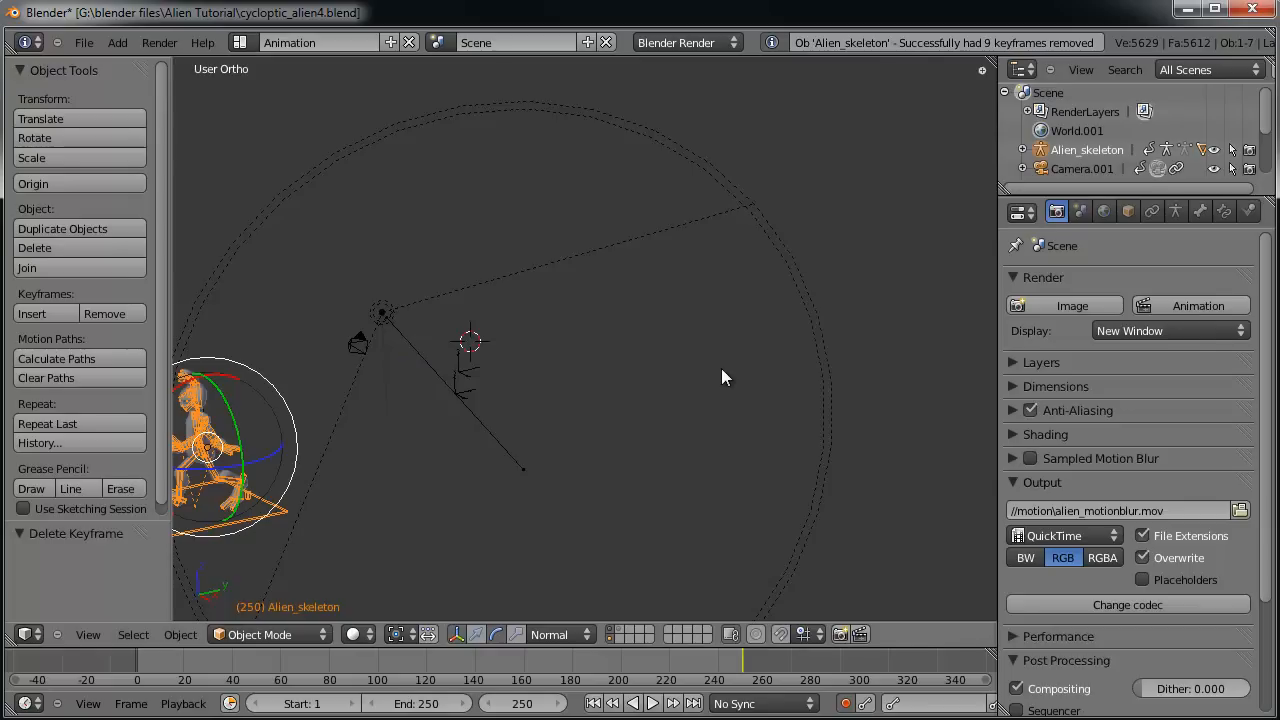
pyautogui.moveTo(675, 378)
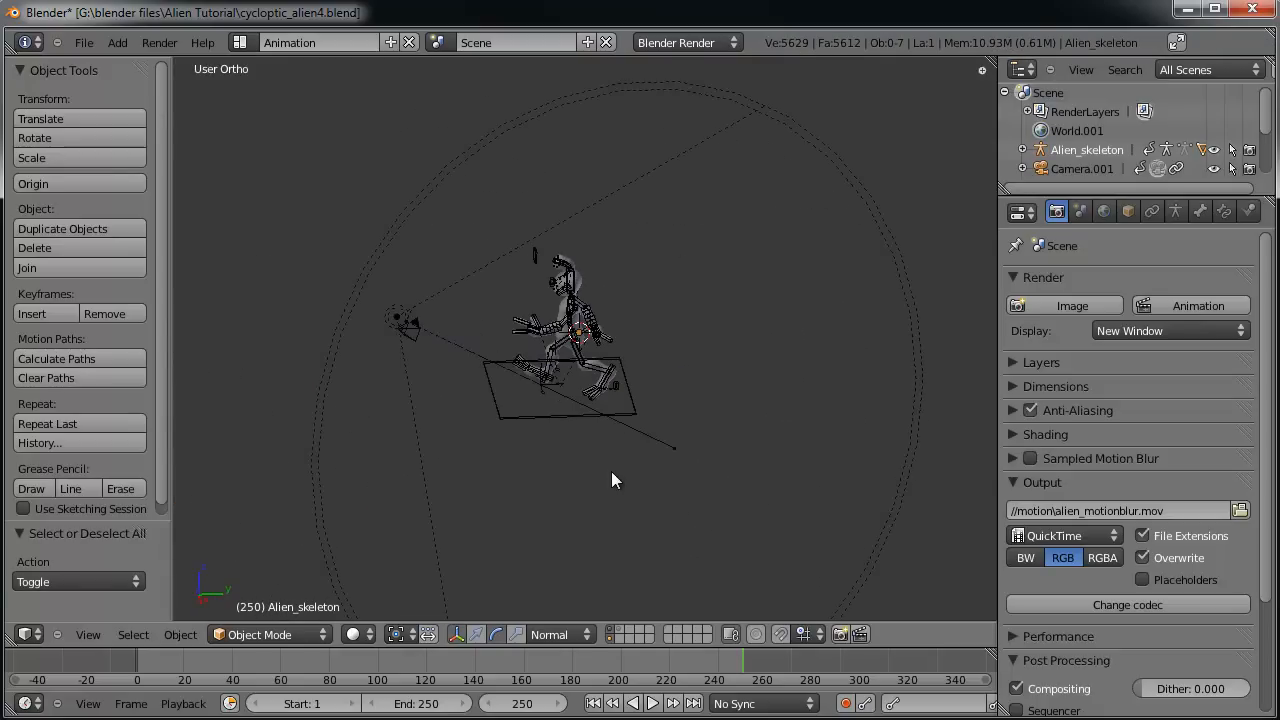
pyautogui.press('KP_7')
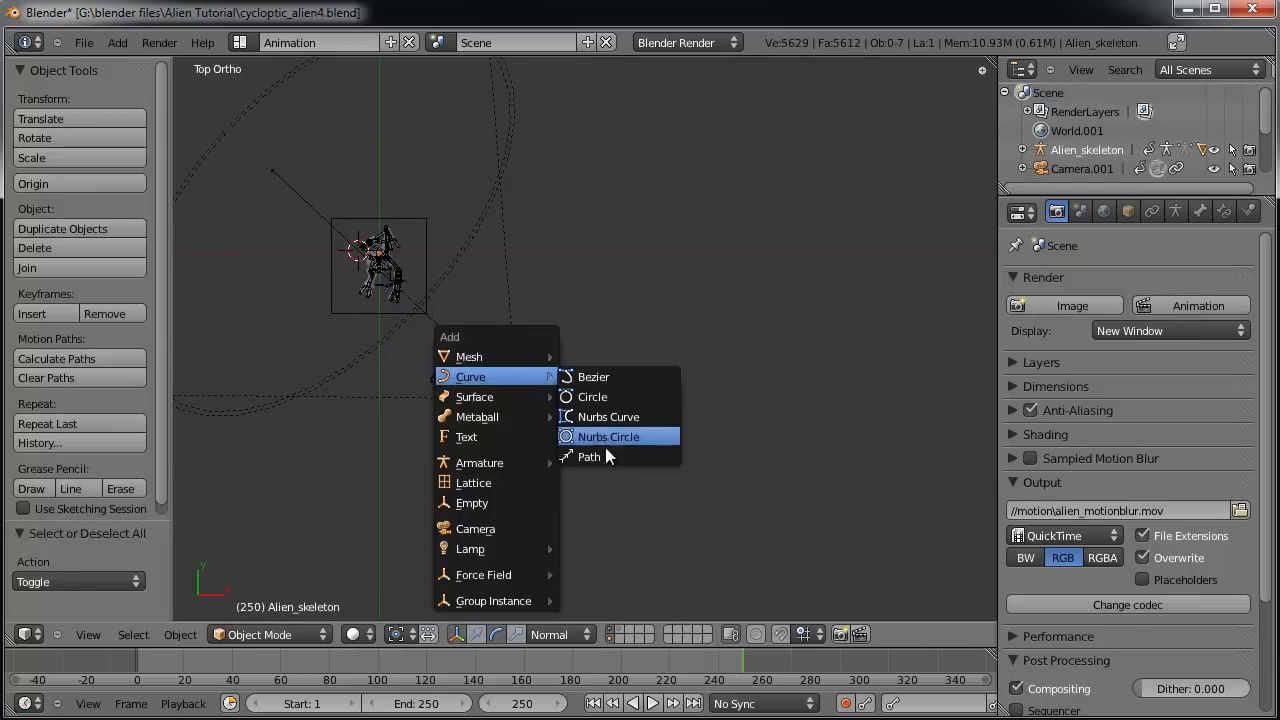
# Add a NURBS path and drag three control points into a winding curve.
pyautogui.click(589, 456)
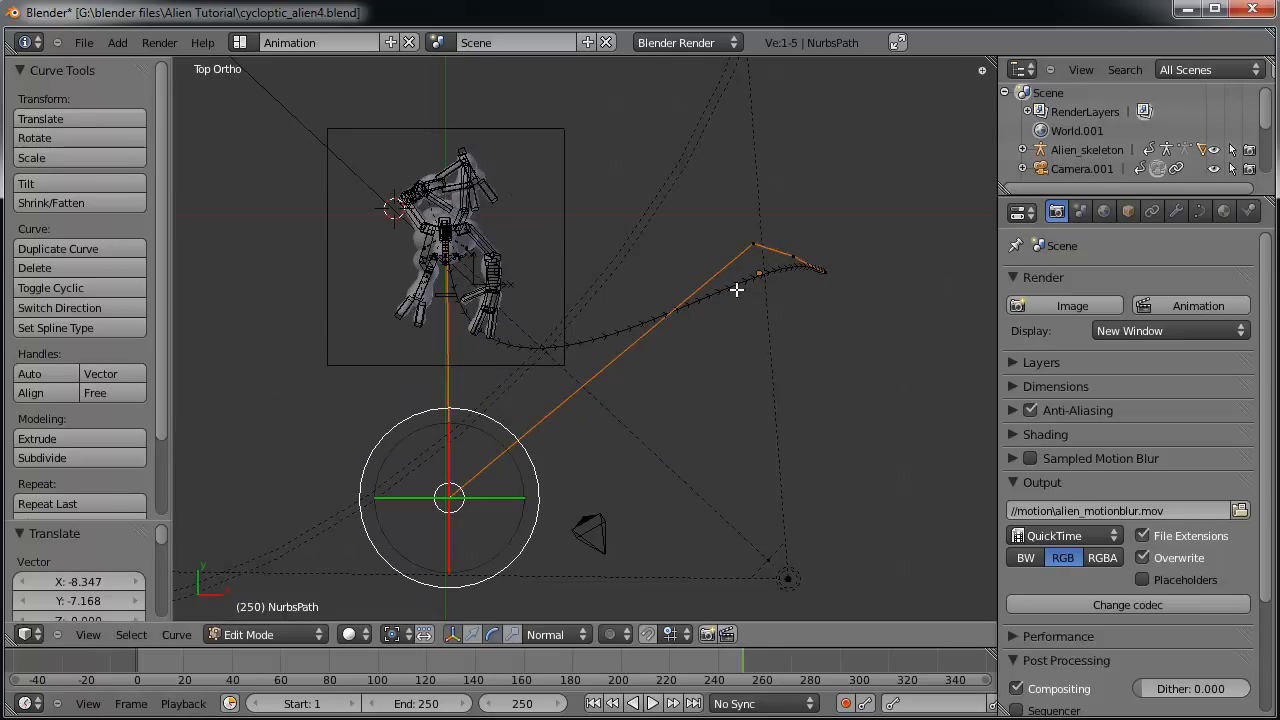
pyautogui.moveTo(737, 290); pyautogui.dragTo(565, 560)
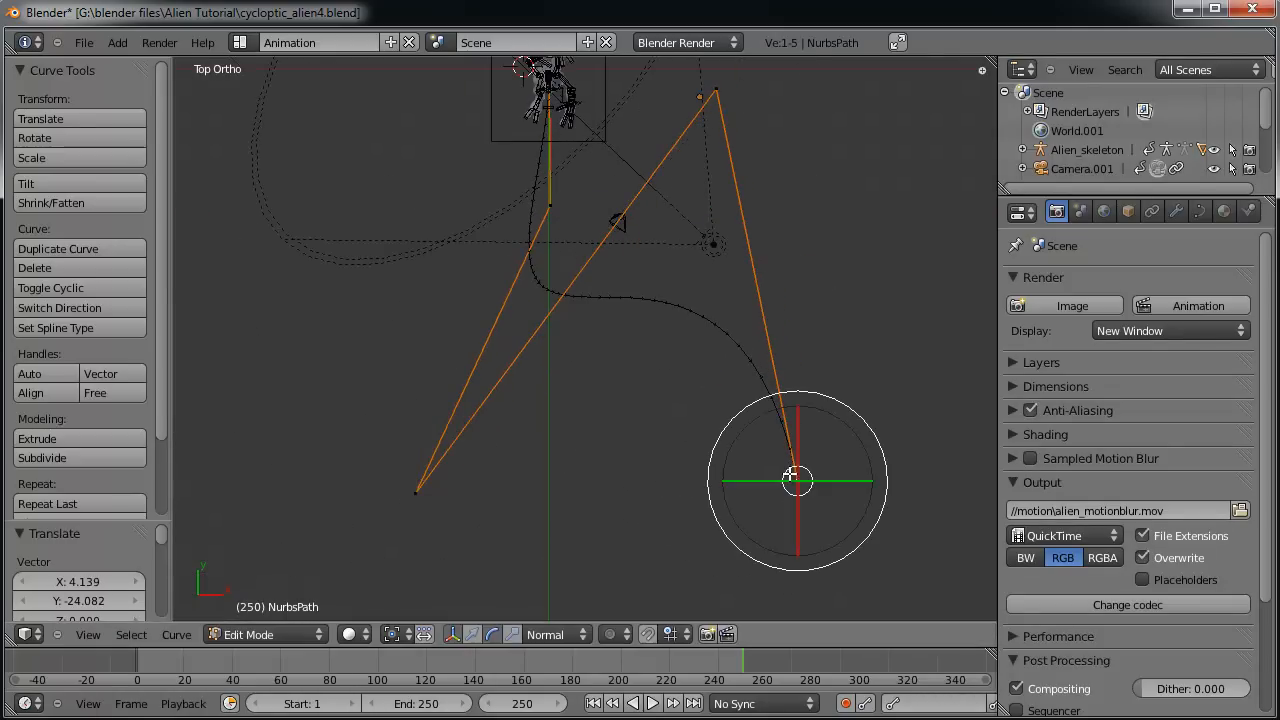
pyautogui.moveTo(795, 480); pyautogui.dragTo(550, 210)
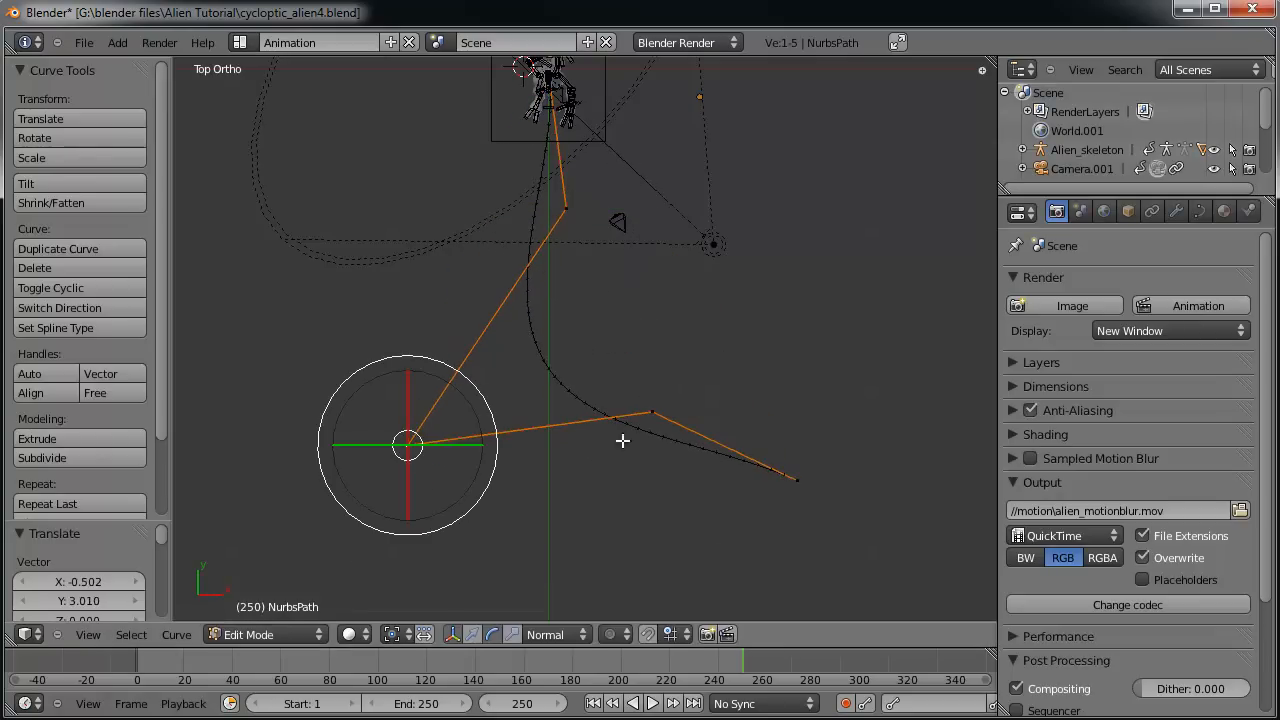
pyautogui.moveTo(620, 440); pyautogui.dragTo(475, 450)
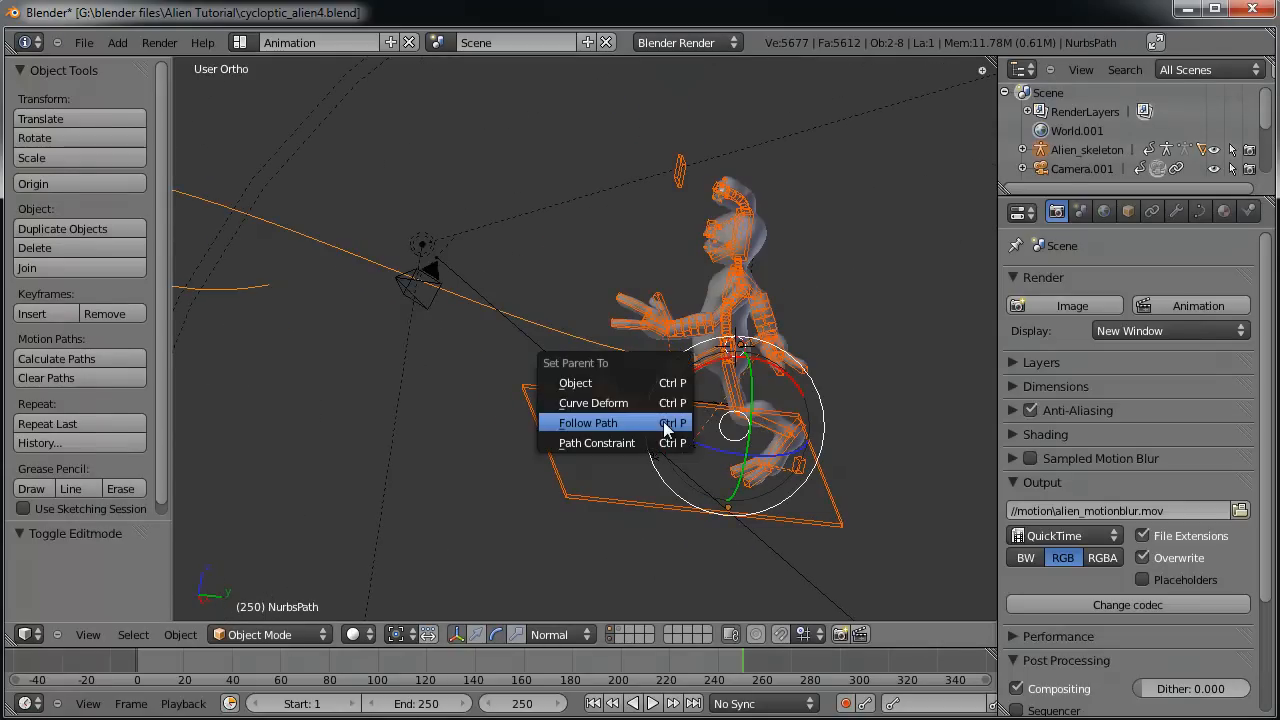
# Parent the alien to the path with Follow Path, then check frames such as 97.
pyautogui.click(587, 422)
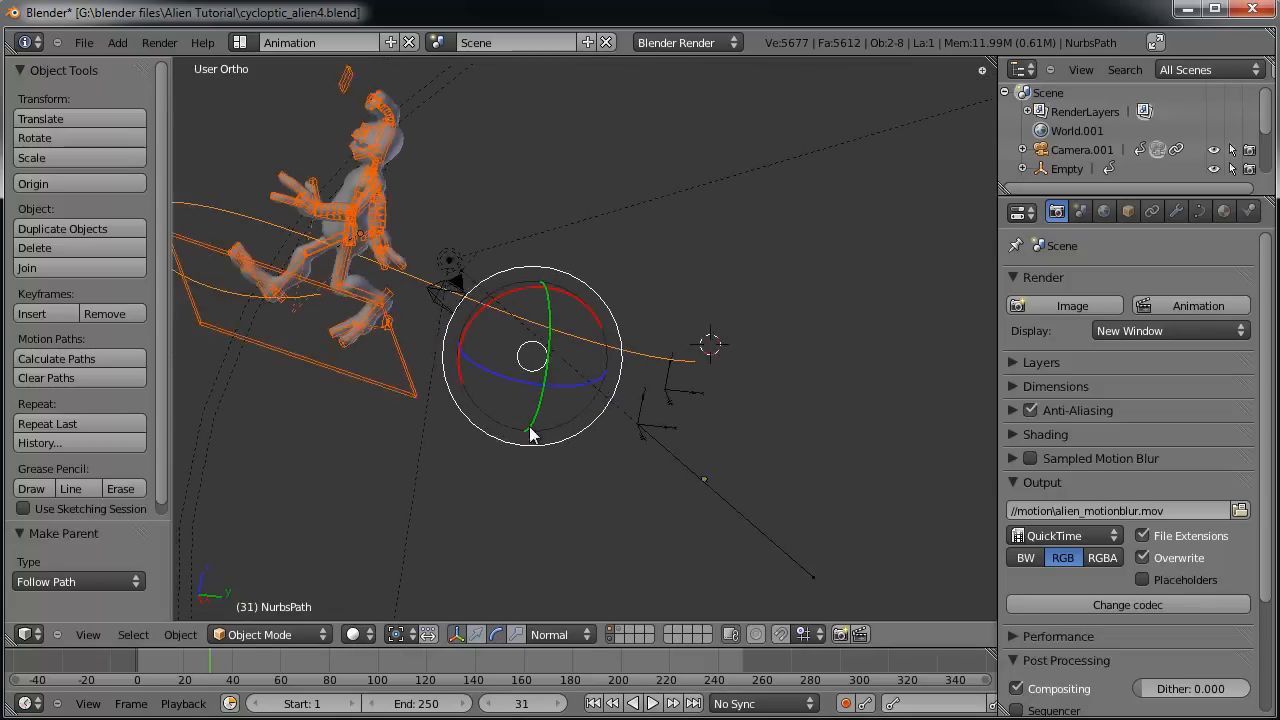
pyautogui.click(335, 662)
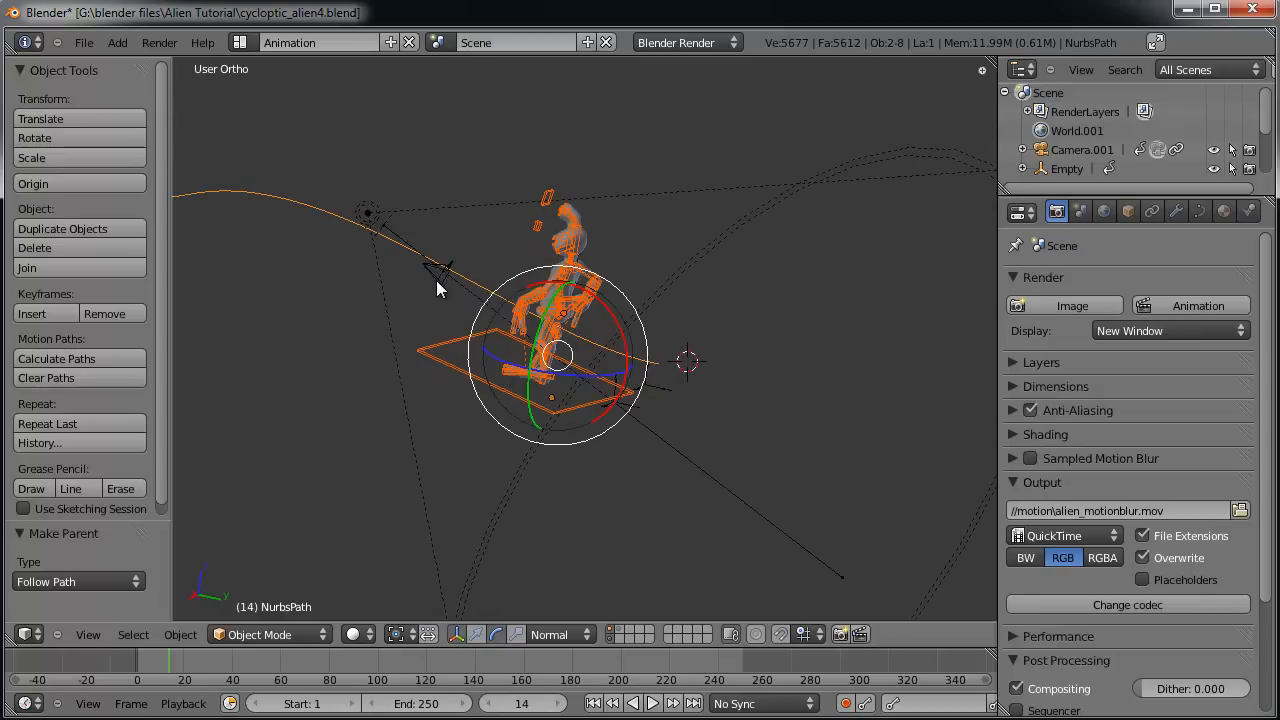
pyautogui.moveTo(393, 328)
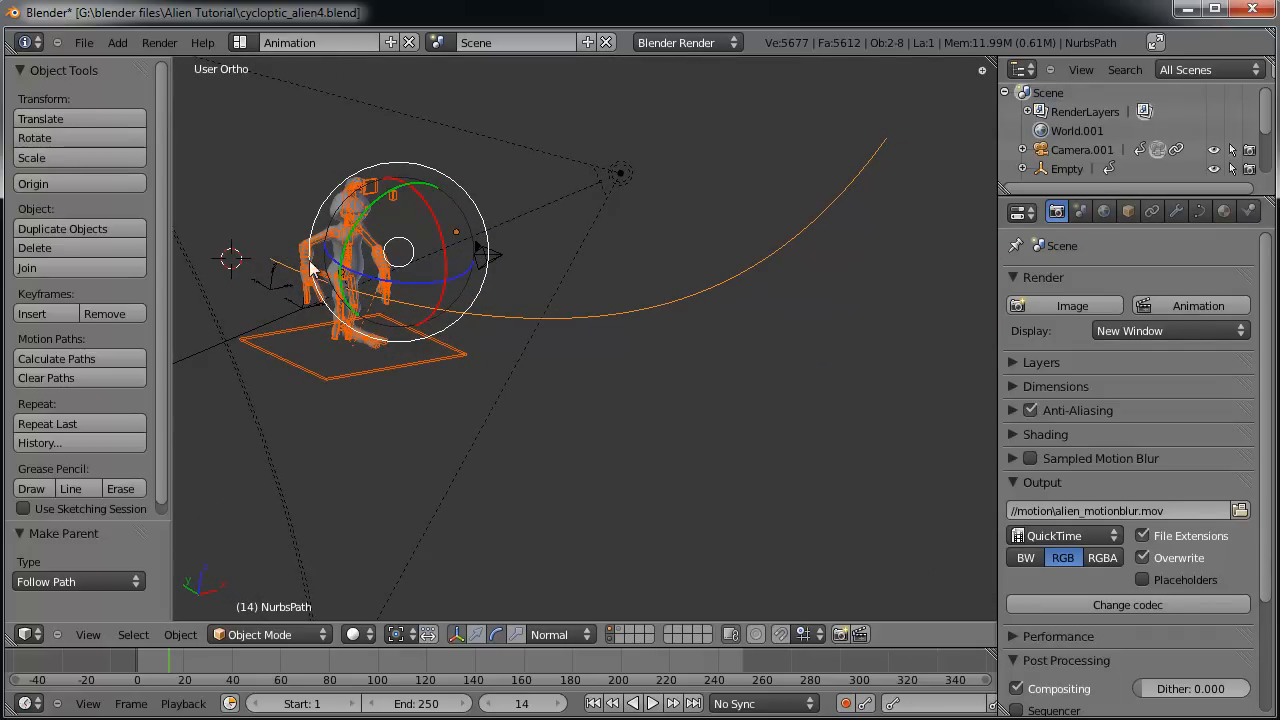
pyautogui.moveTo(575, 328)
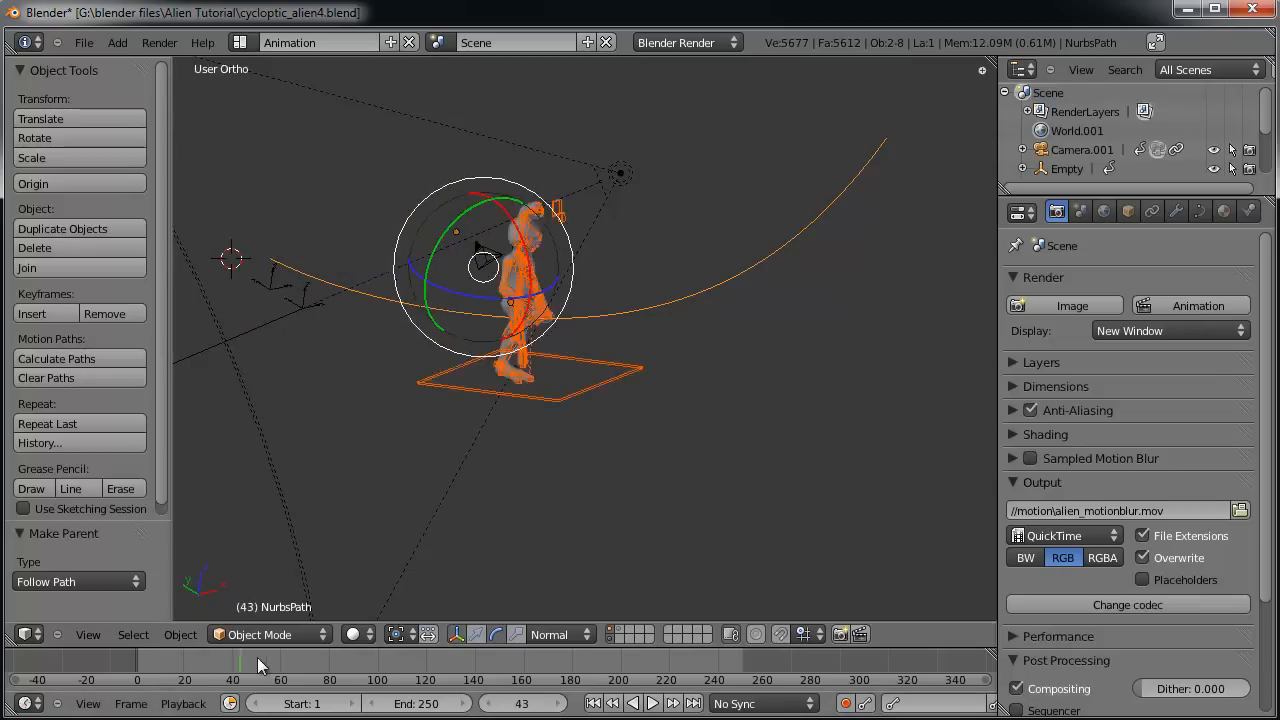
pyautogui.click(185, 680)
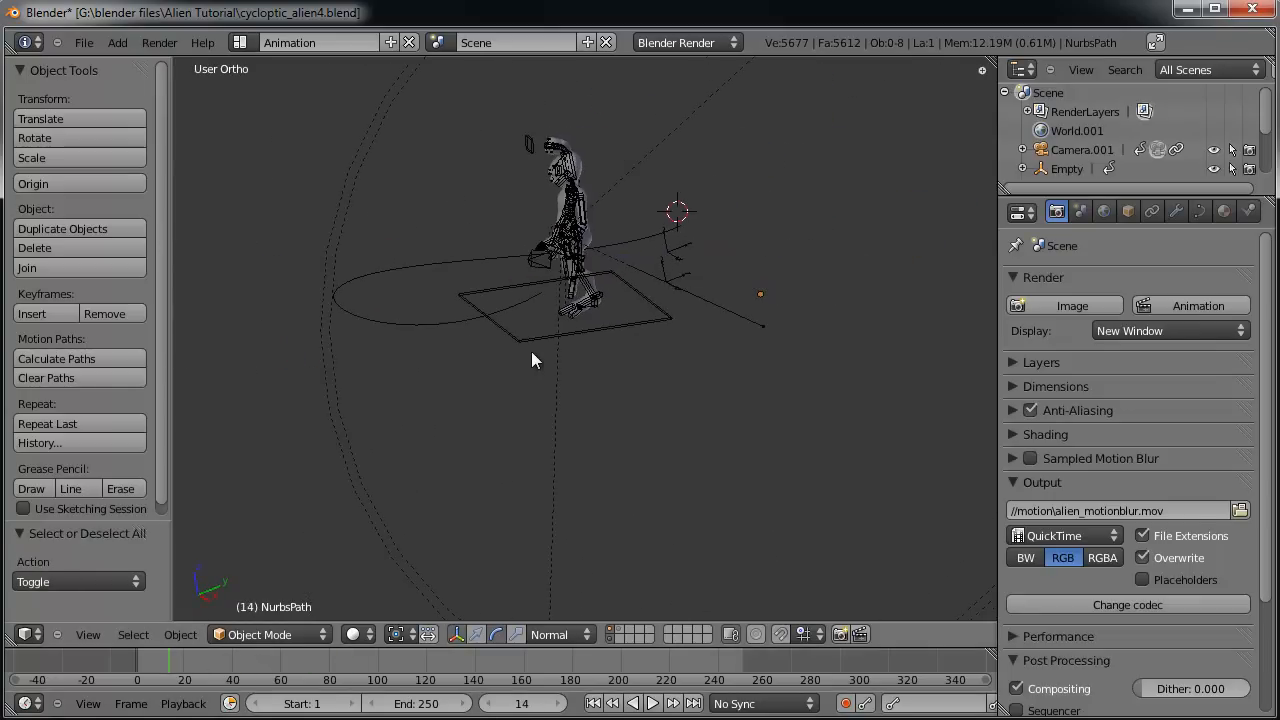
pyautogui.click(378, 660)
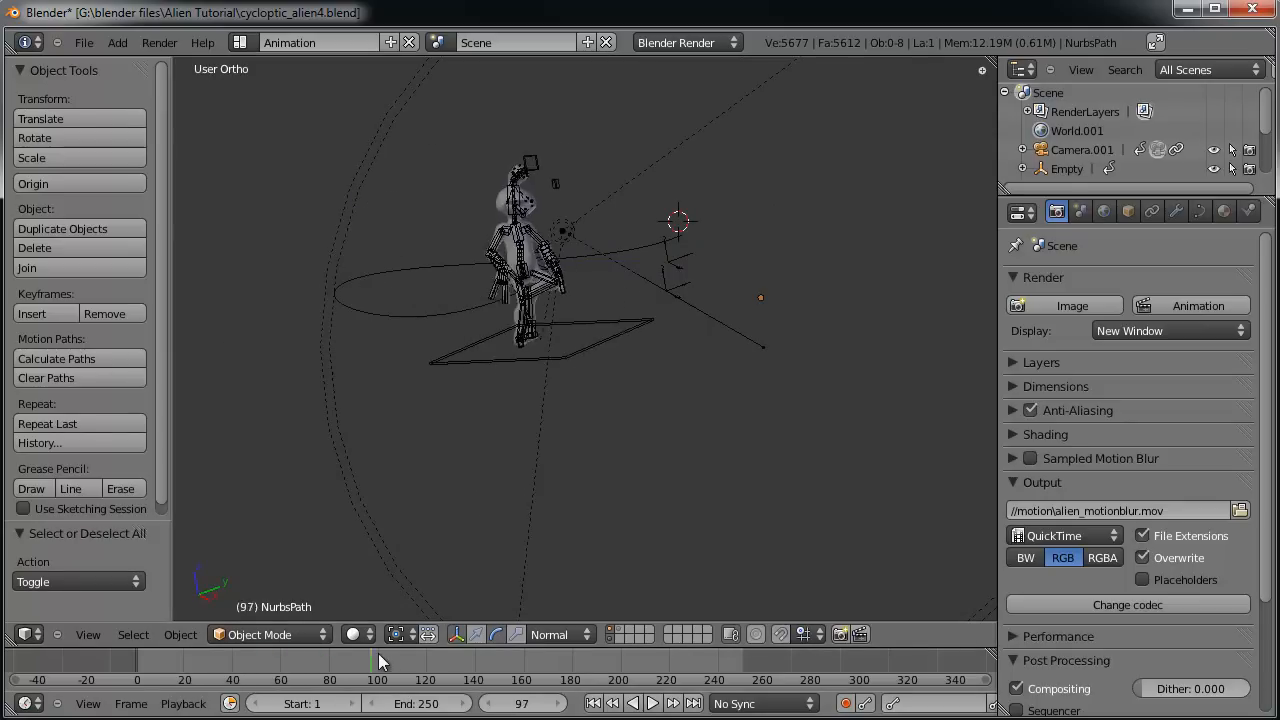
pyautogui.click(592, 703)
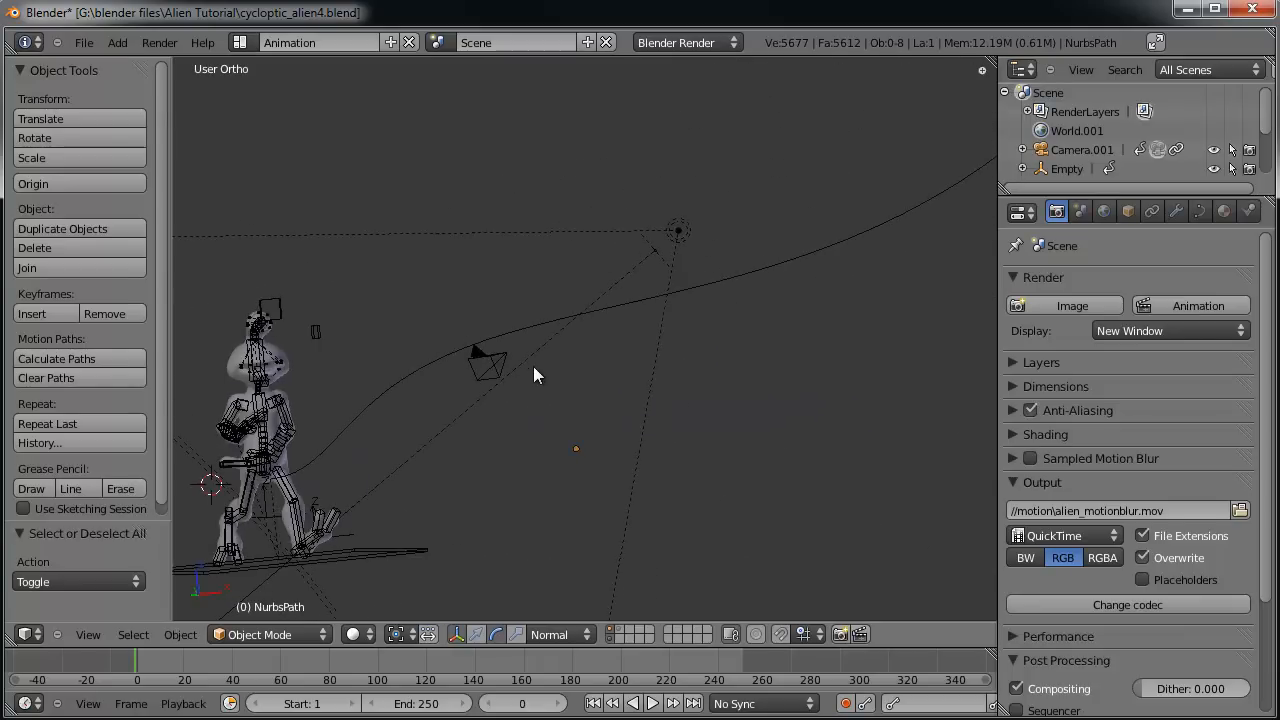
pyautogui.click(160, 665)
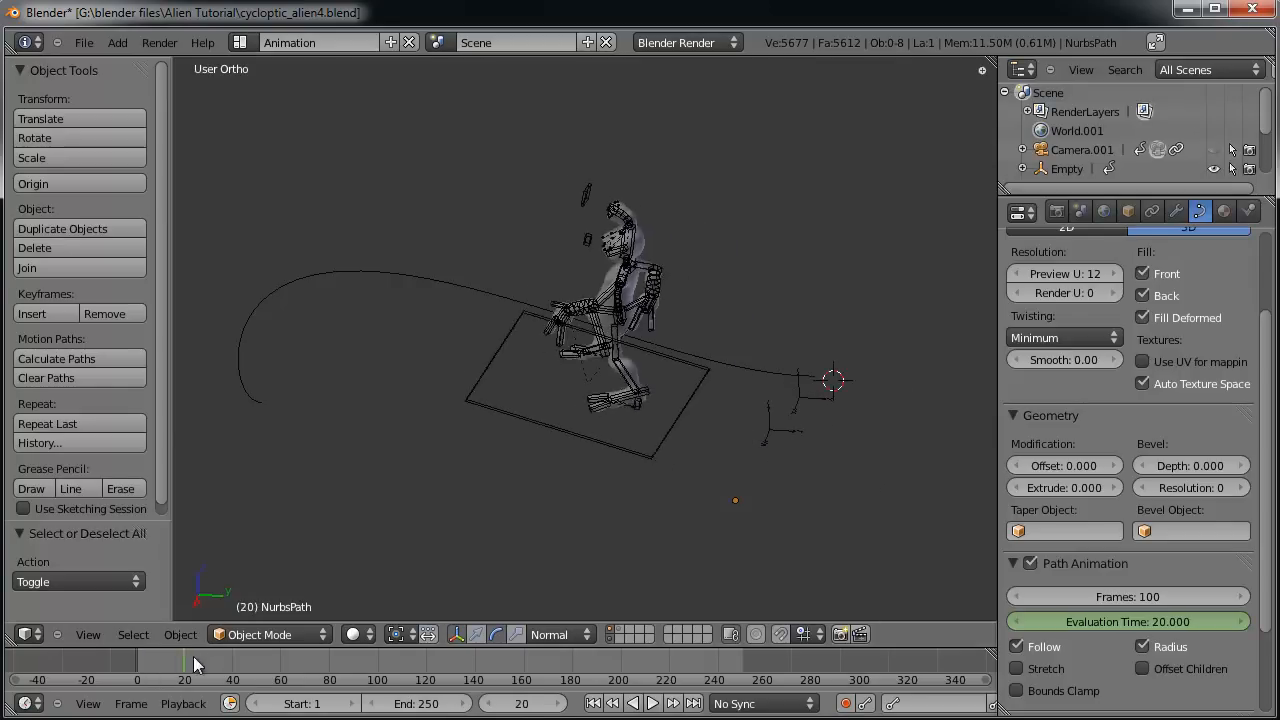
# Set Path Animation Frames to 250, checking the alien at frames 39 and 88.
pyautogui.moveTo(185, 665); pyautogui.dragTo(340, 665)
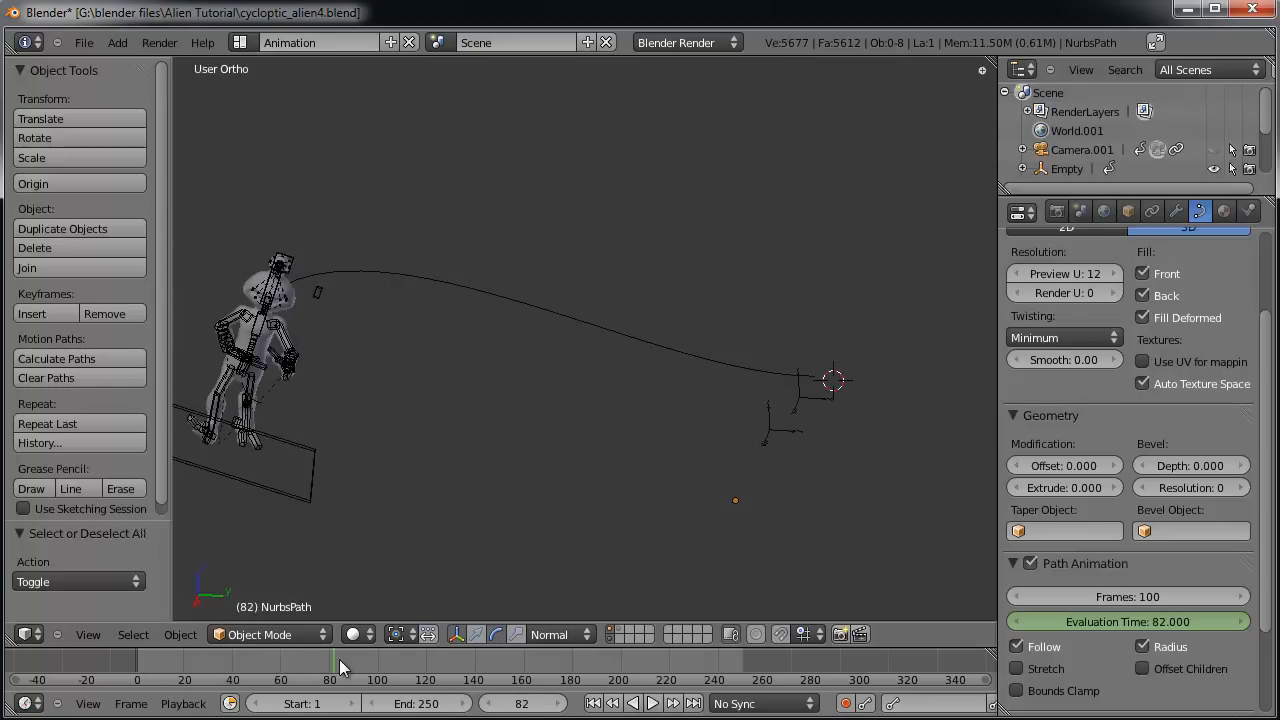
pyautogui.click(520, 665)
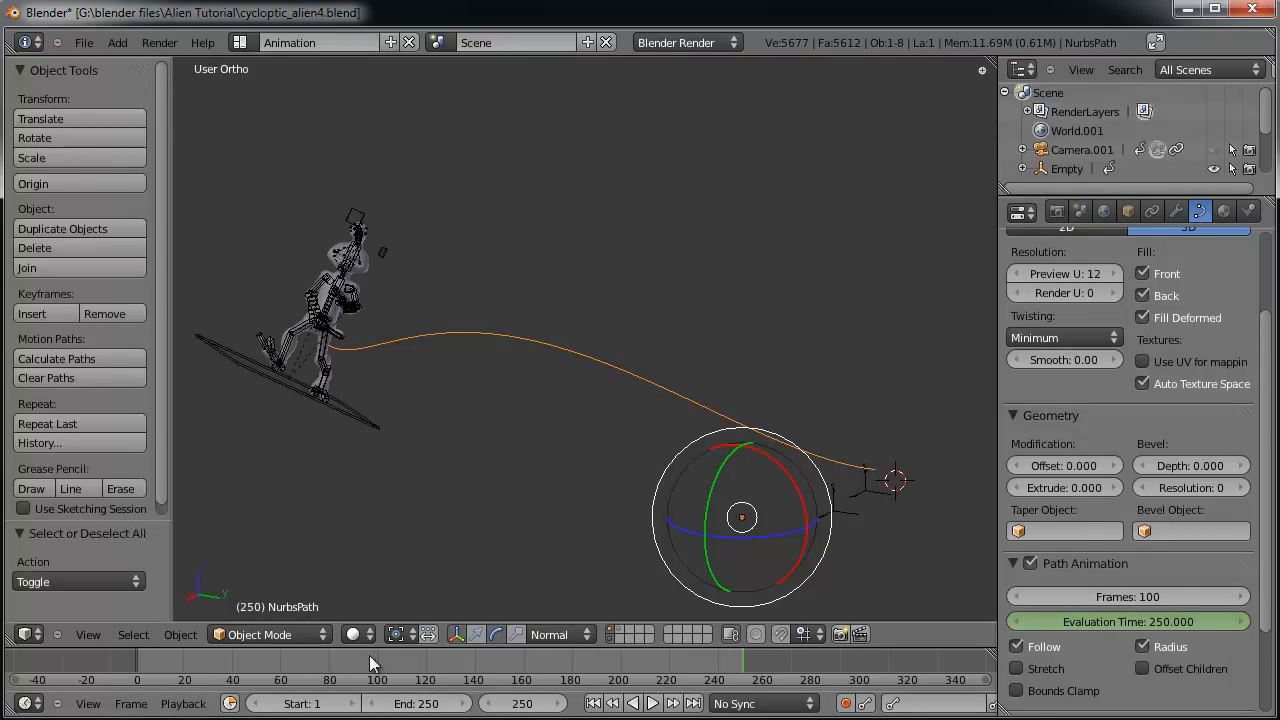
pyautogui.click(1128, 596)
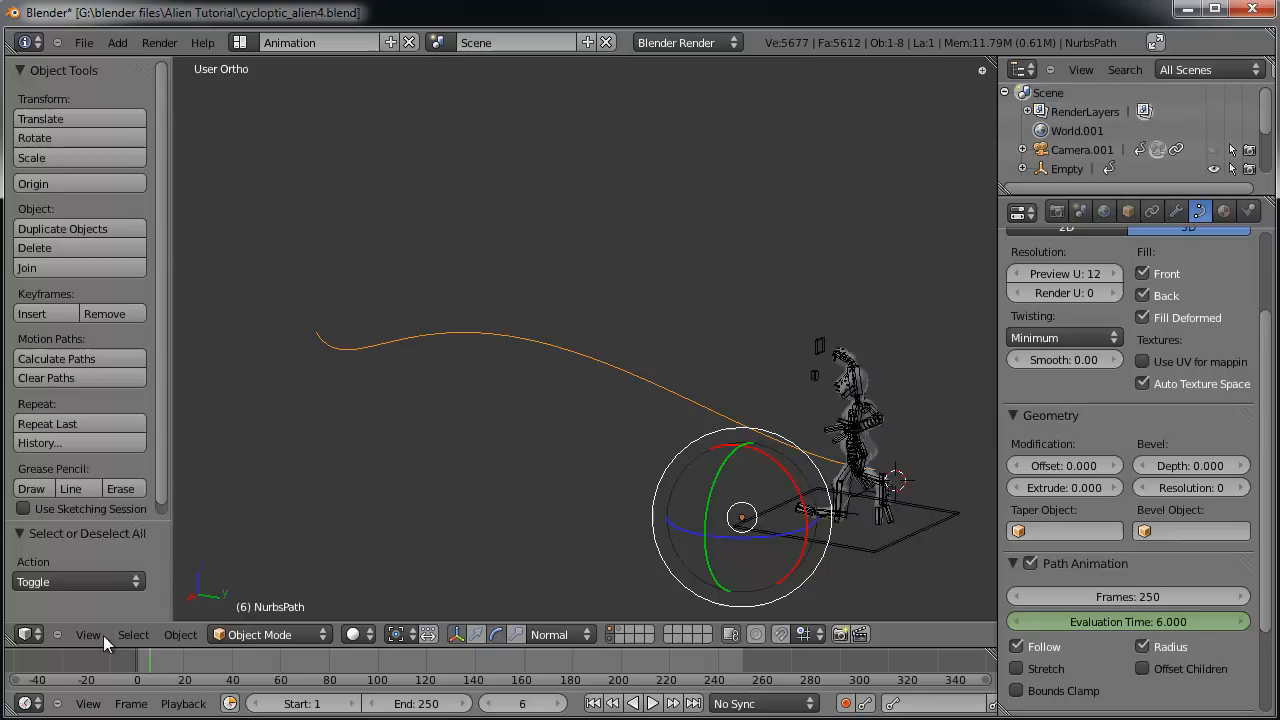
pyautogui.click(350, 679)
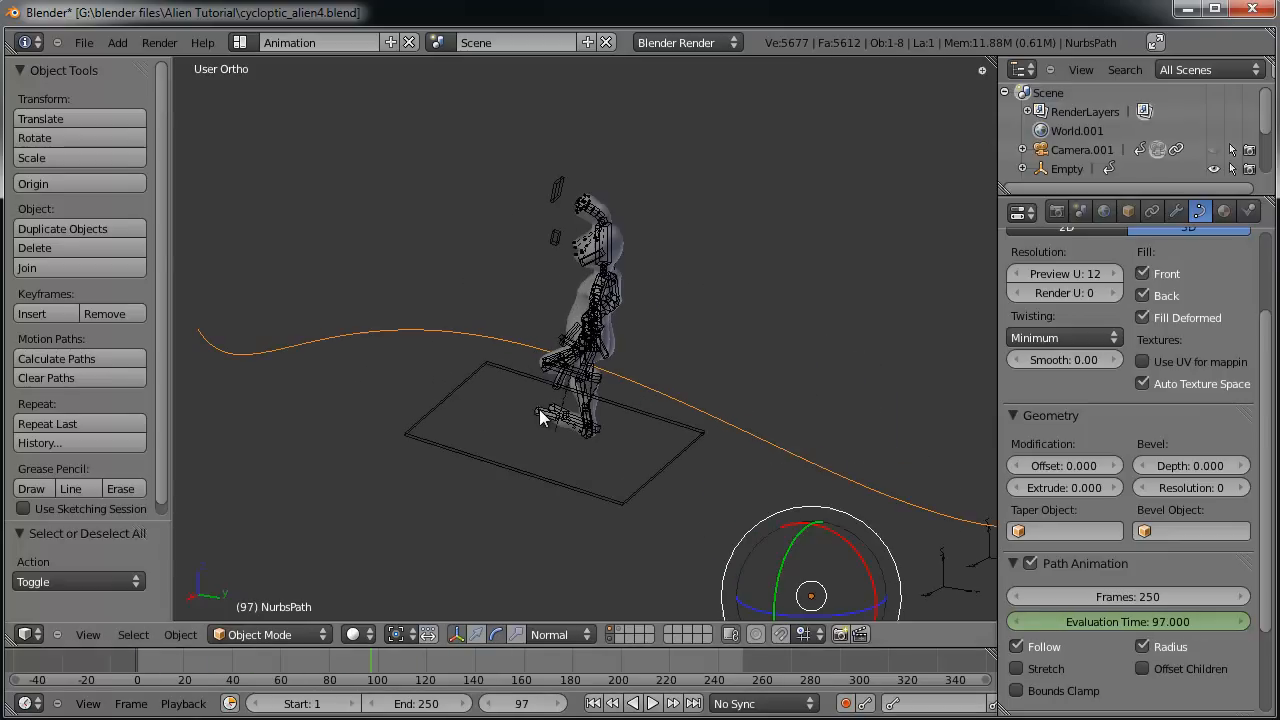
pyautogui.click(240, 663)
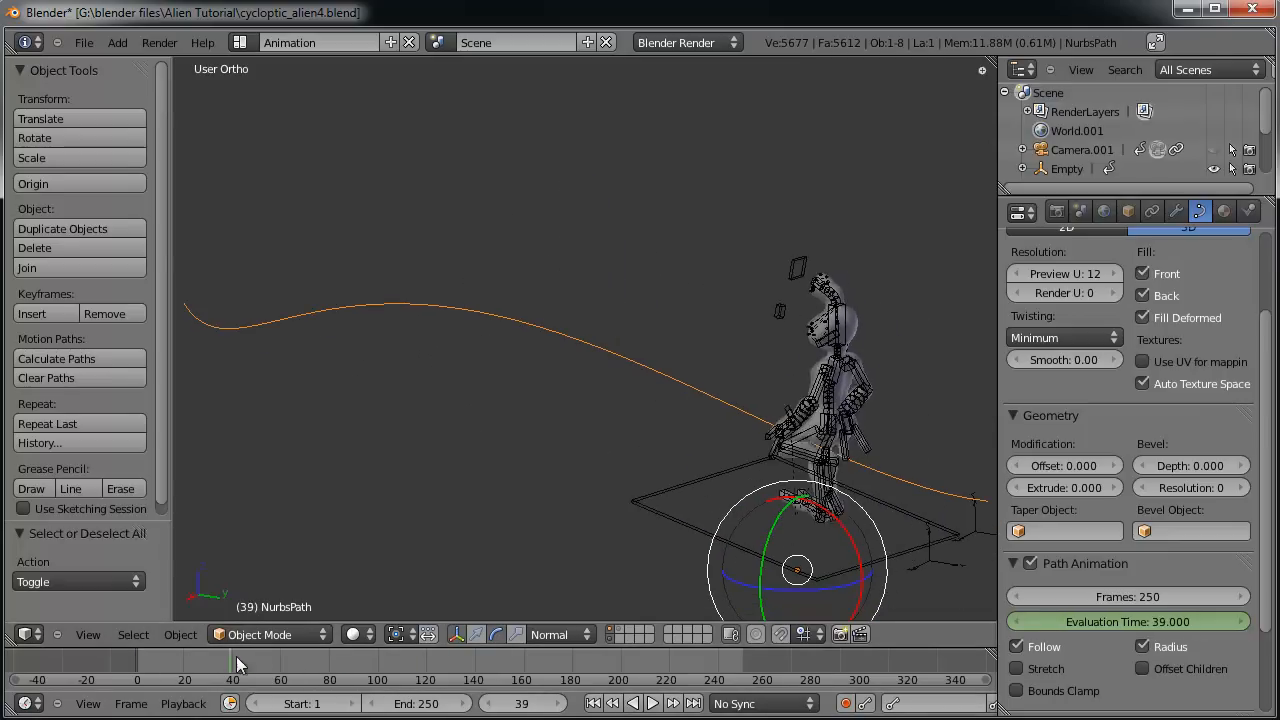
pyautogui.click(377, 662)
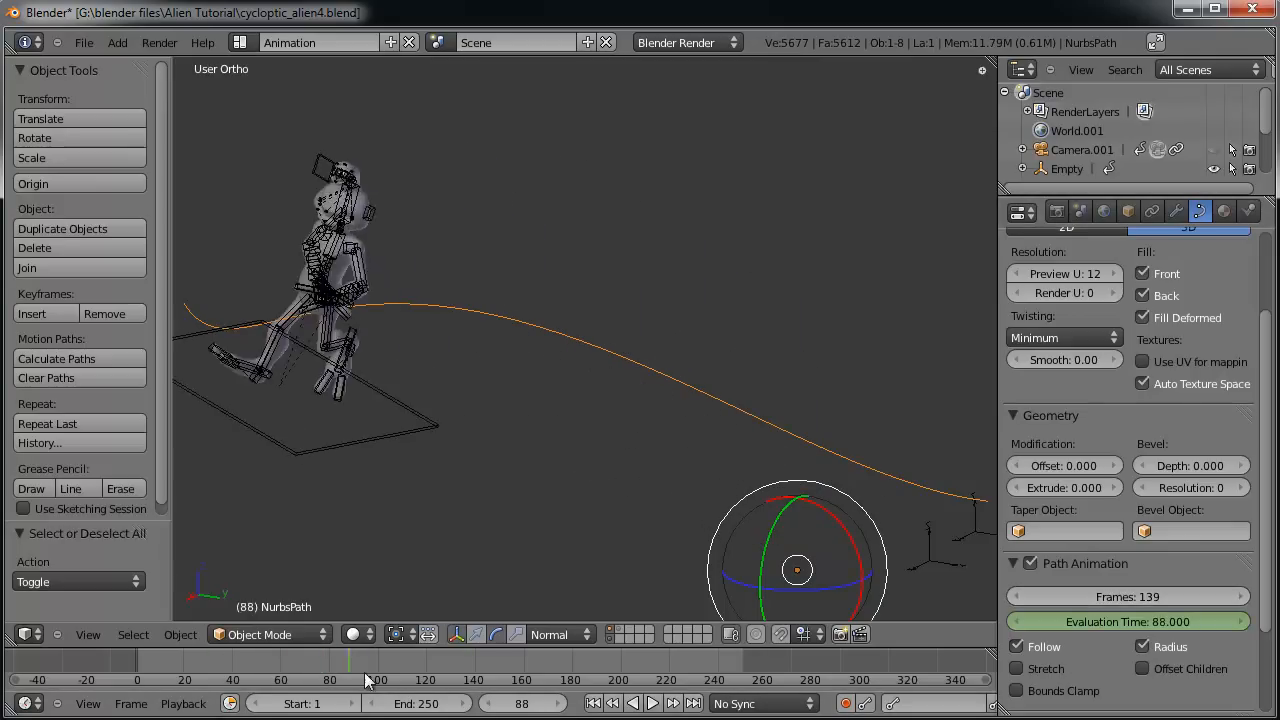
pyautogui.click(218, 662)
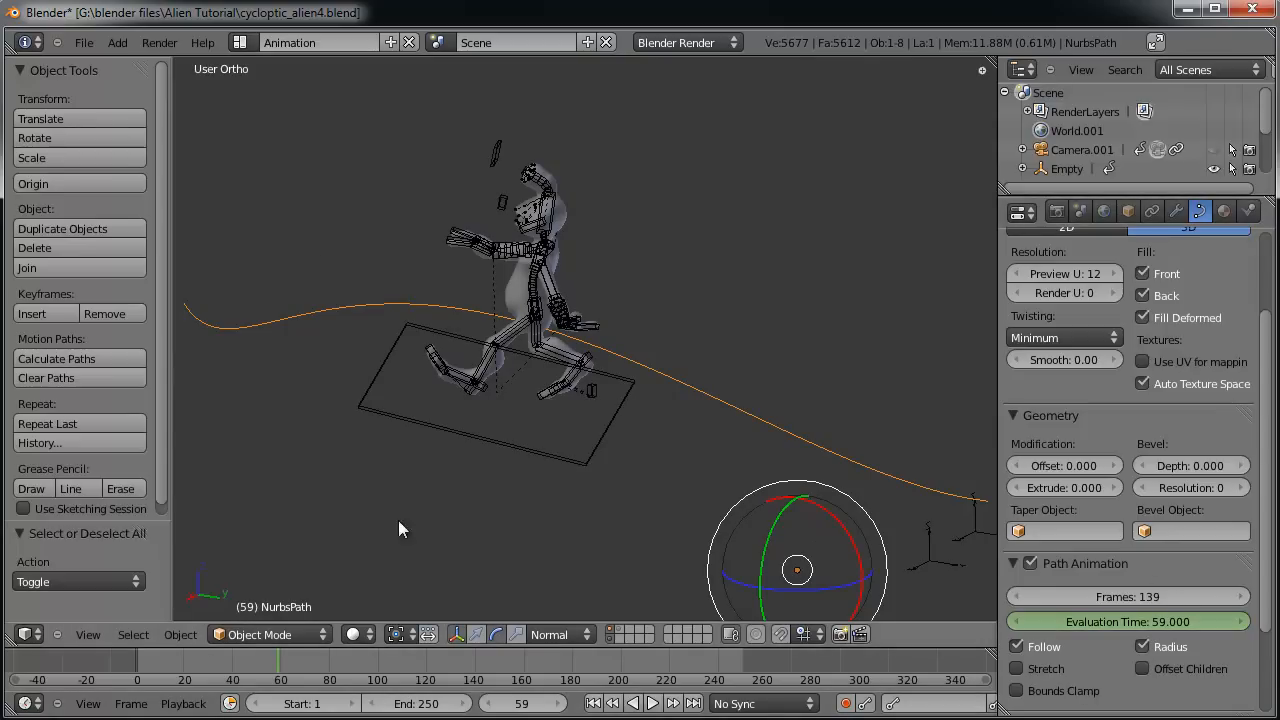
pyautogui.moveTo(332, 300)
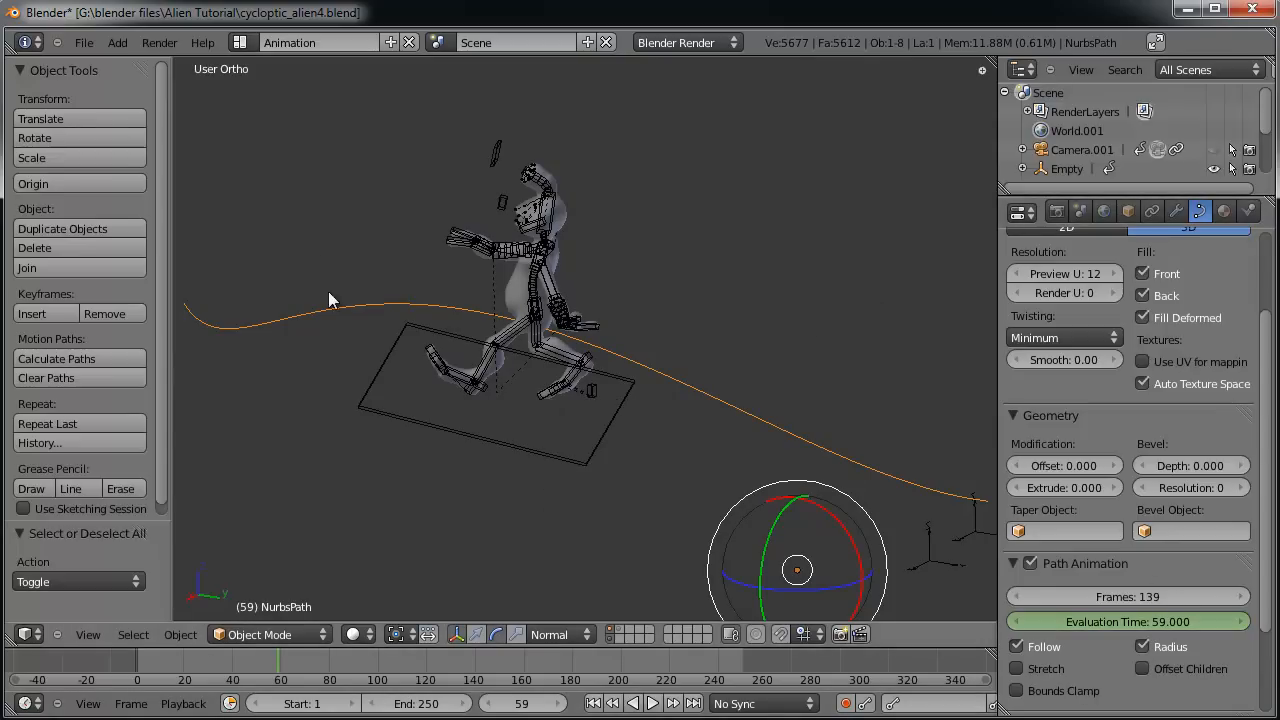
pyautogui.moveTo(462, 375)
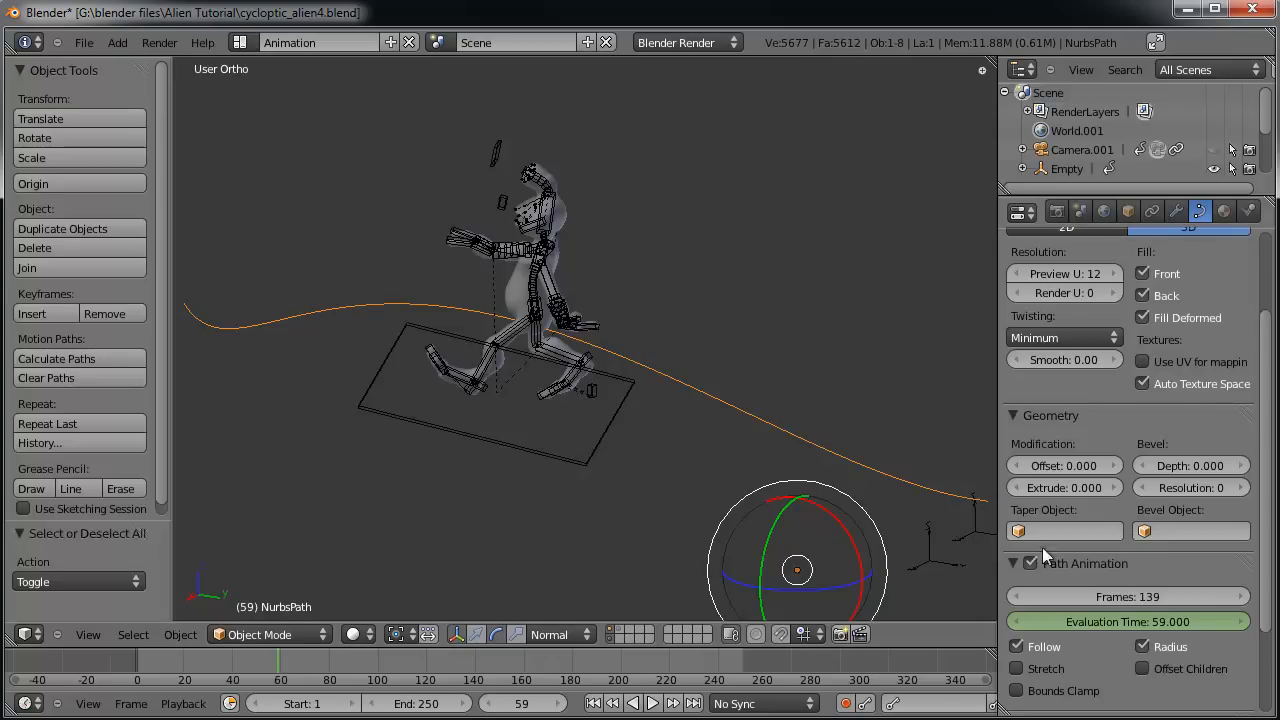
pyautogui.moveTo(1100, 596); pyautogui.dragTo(1185, 596)
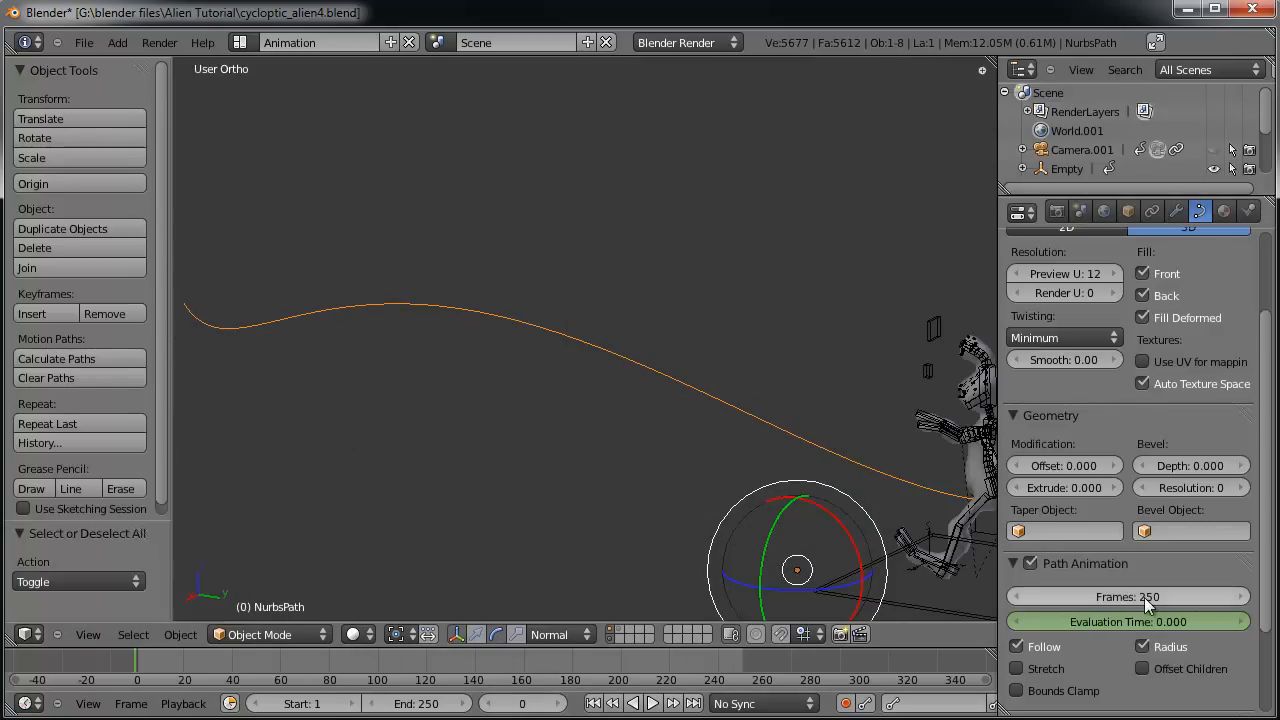
pyautogui.click(1127, 596)
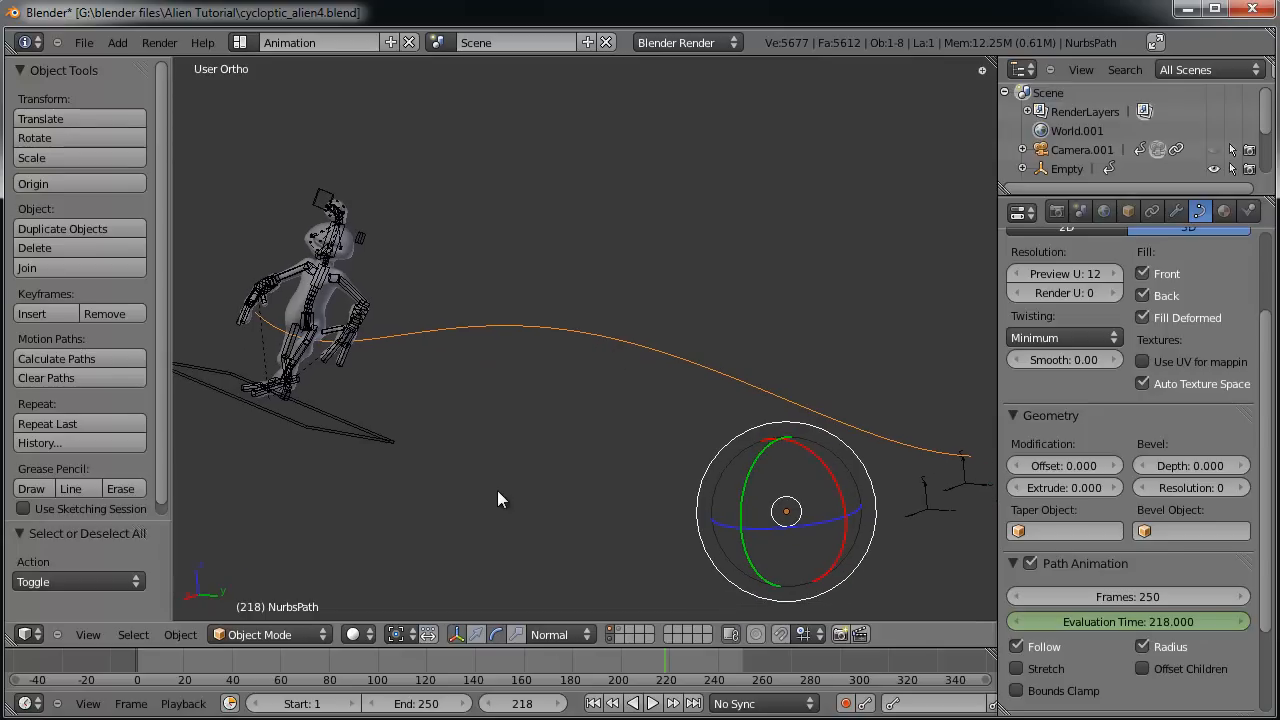
pyautogui.moveTo(22, 634)
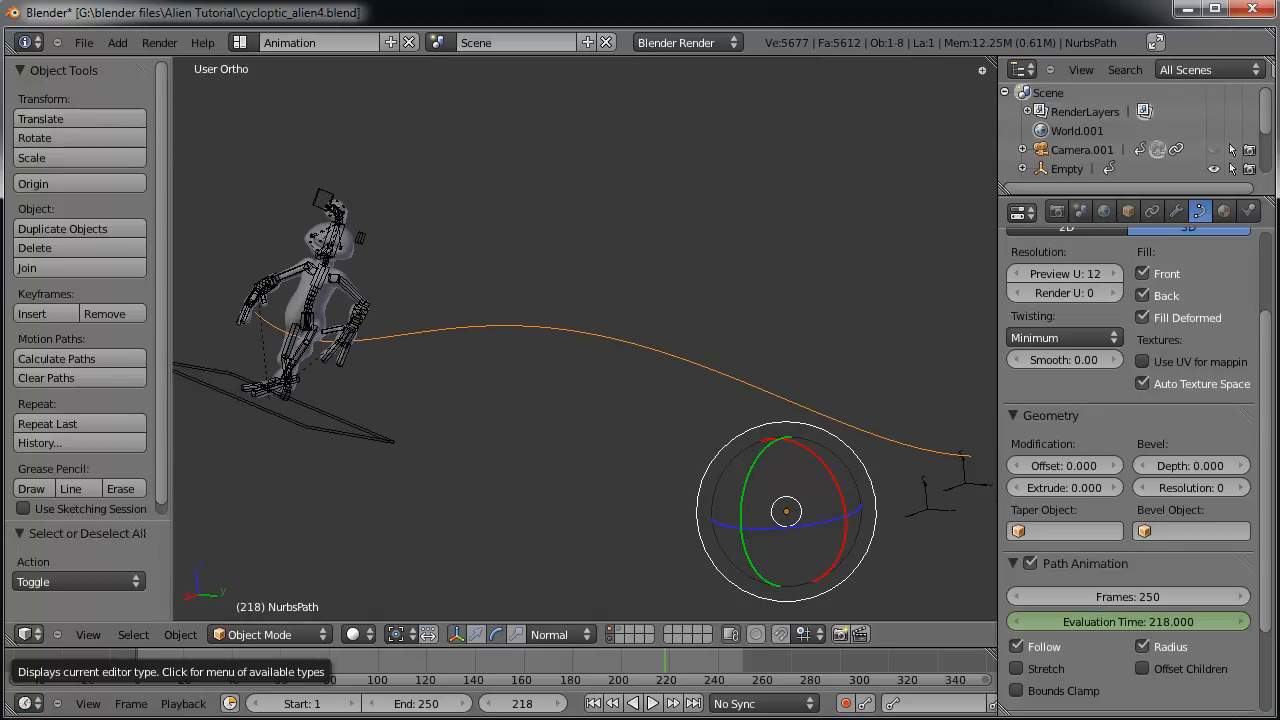